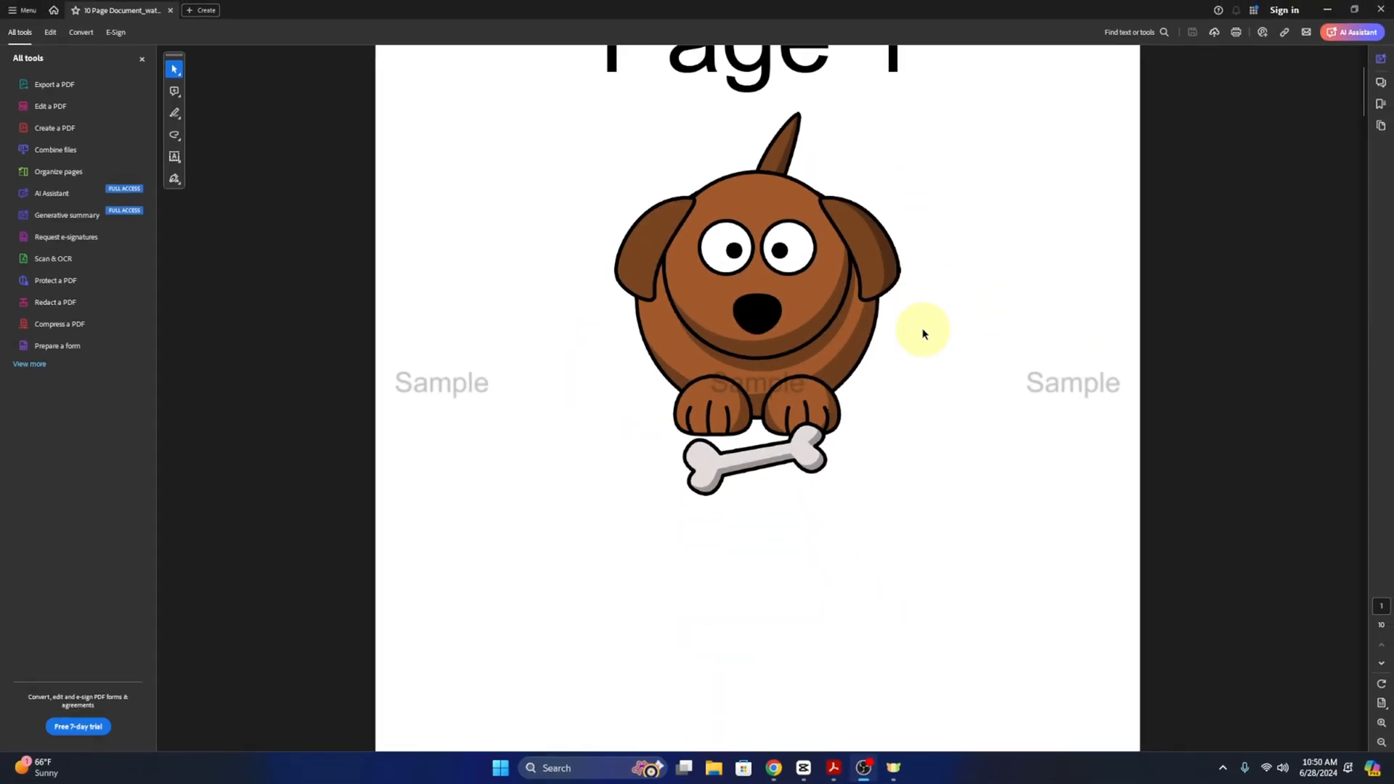
Step: Open 10 Page Document from the desktop in Acrobat and scroll through to page 5
scroll(down, 3)
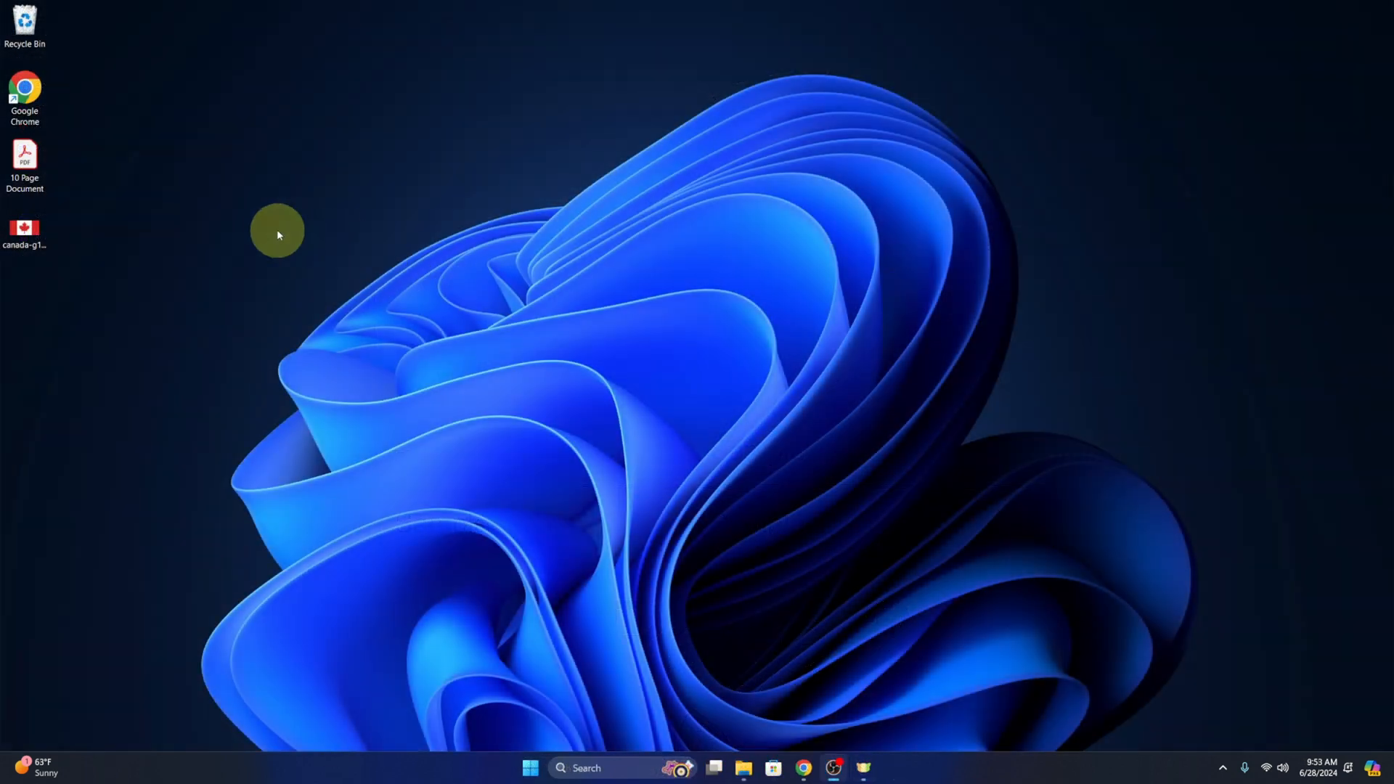
click(24, 154)
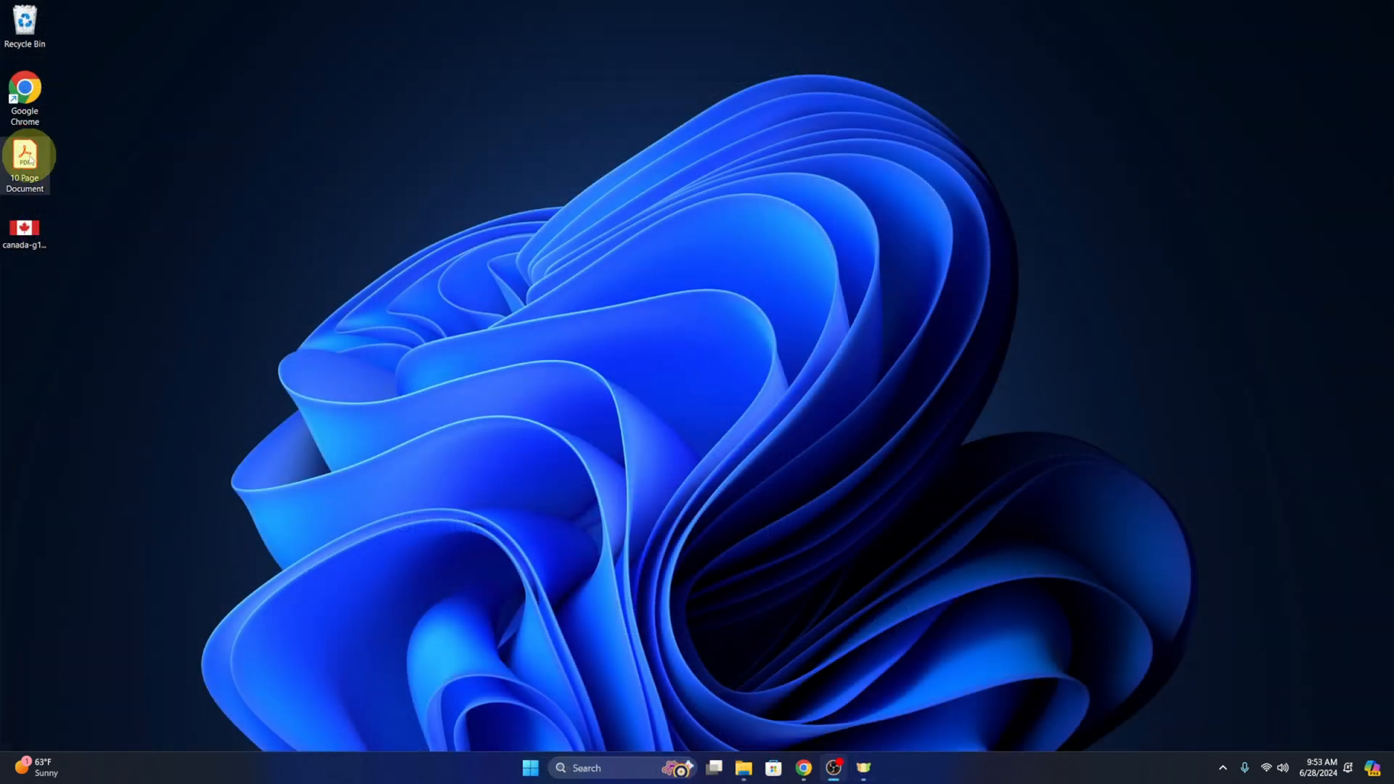
double_click(24, 155)
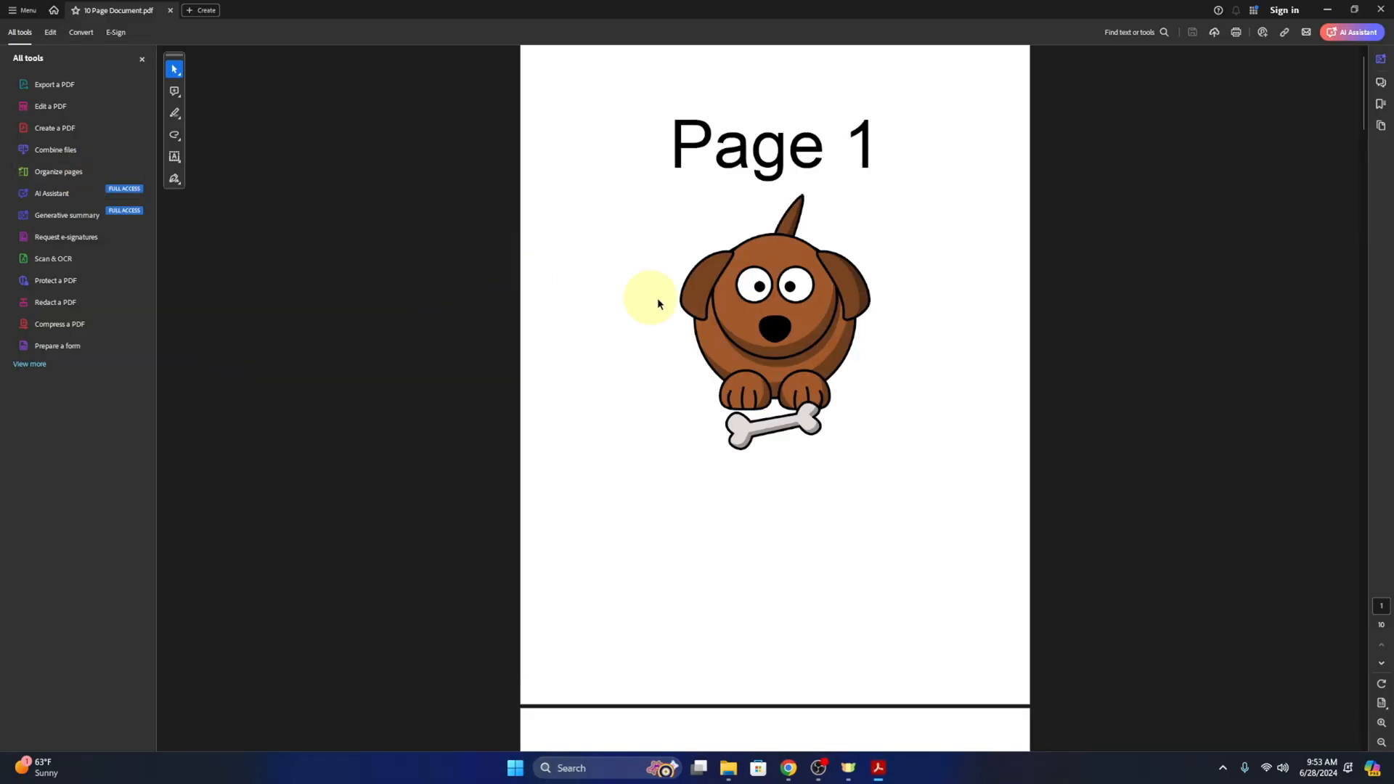
scroll(down, 3)
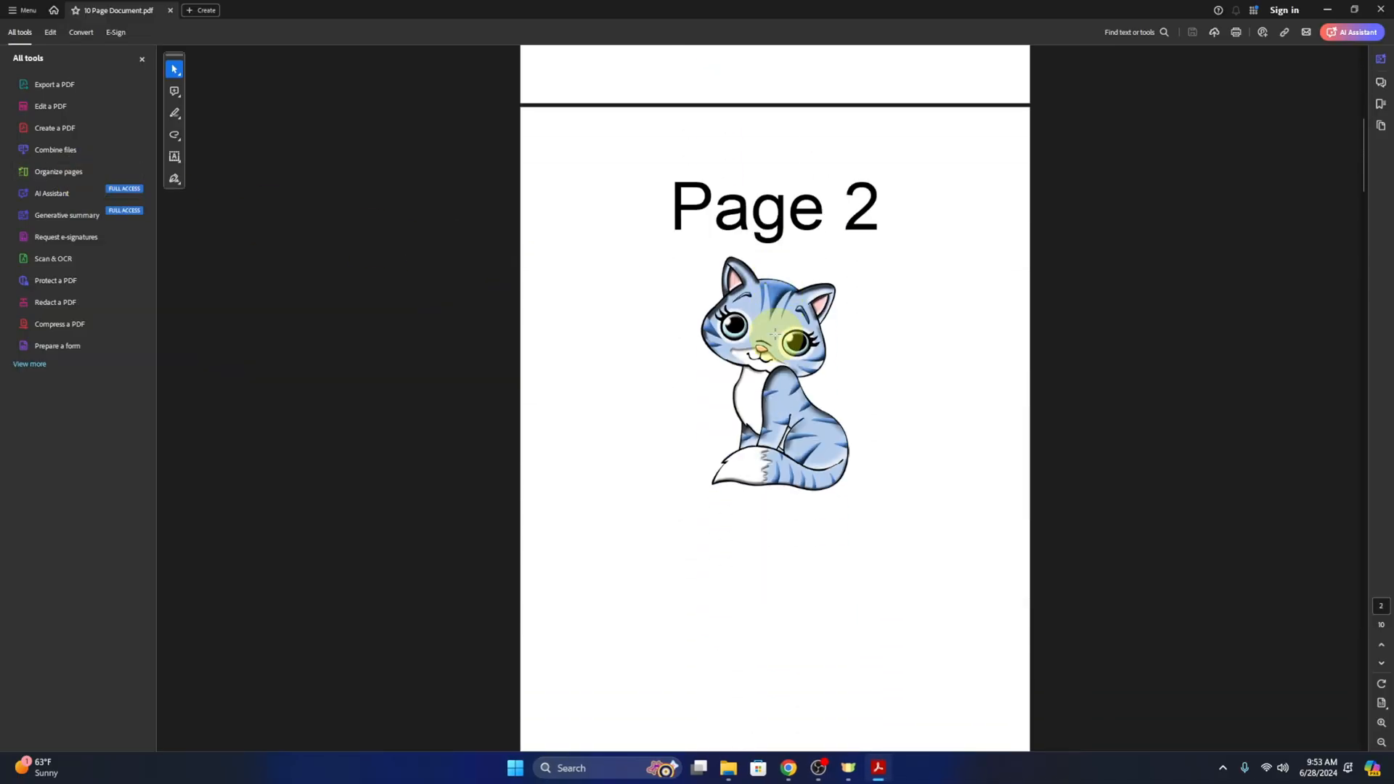
scroll(down, 3)
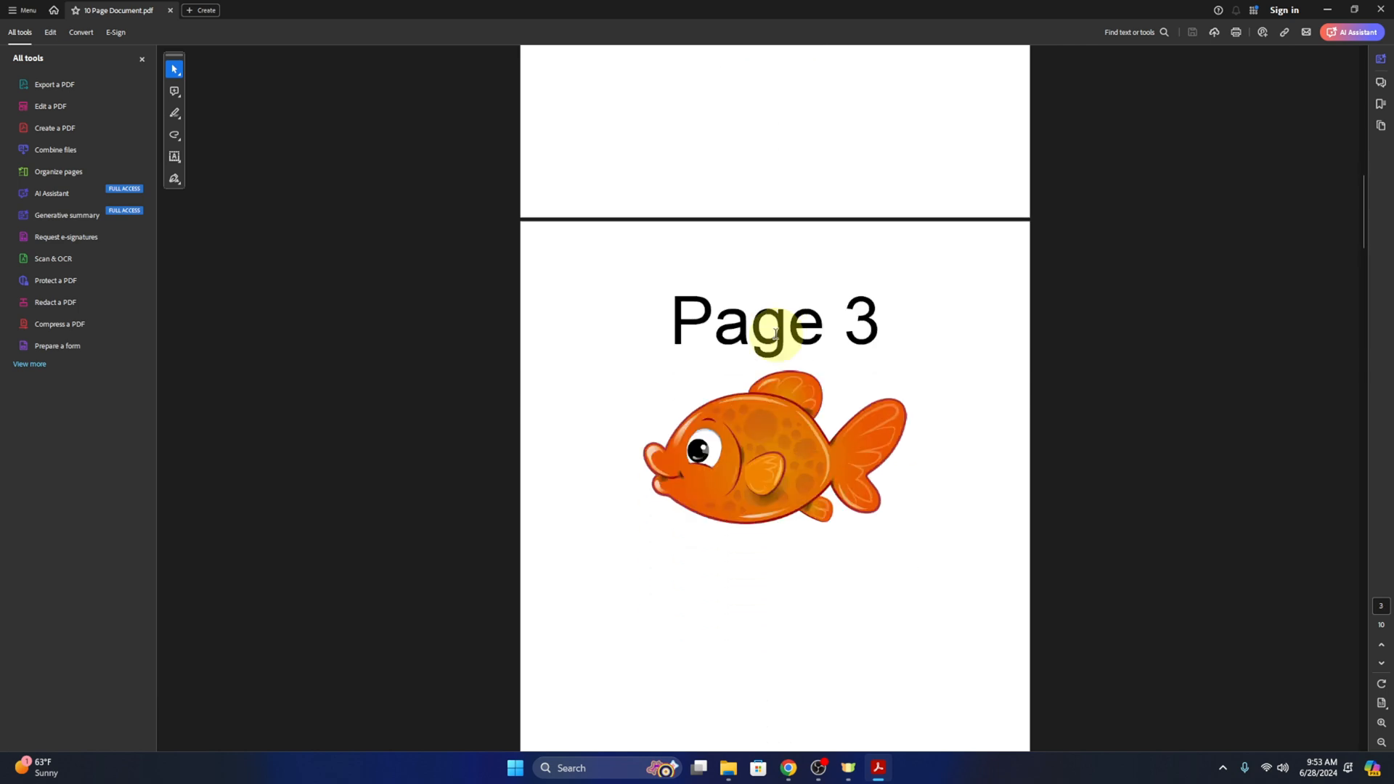
scroll(down, 3)
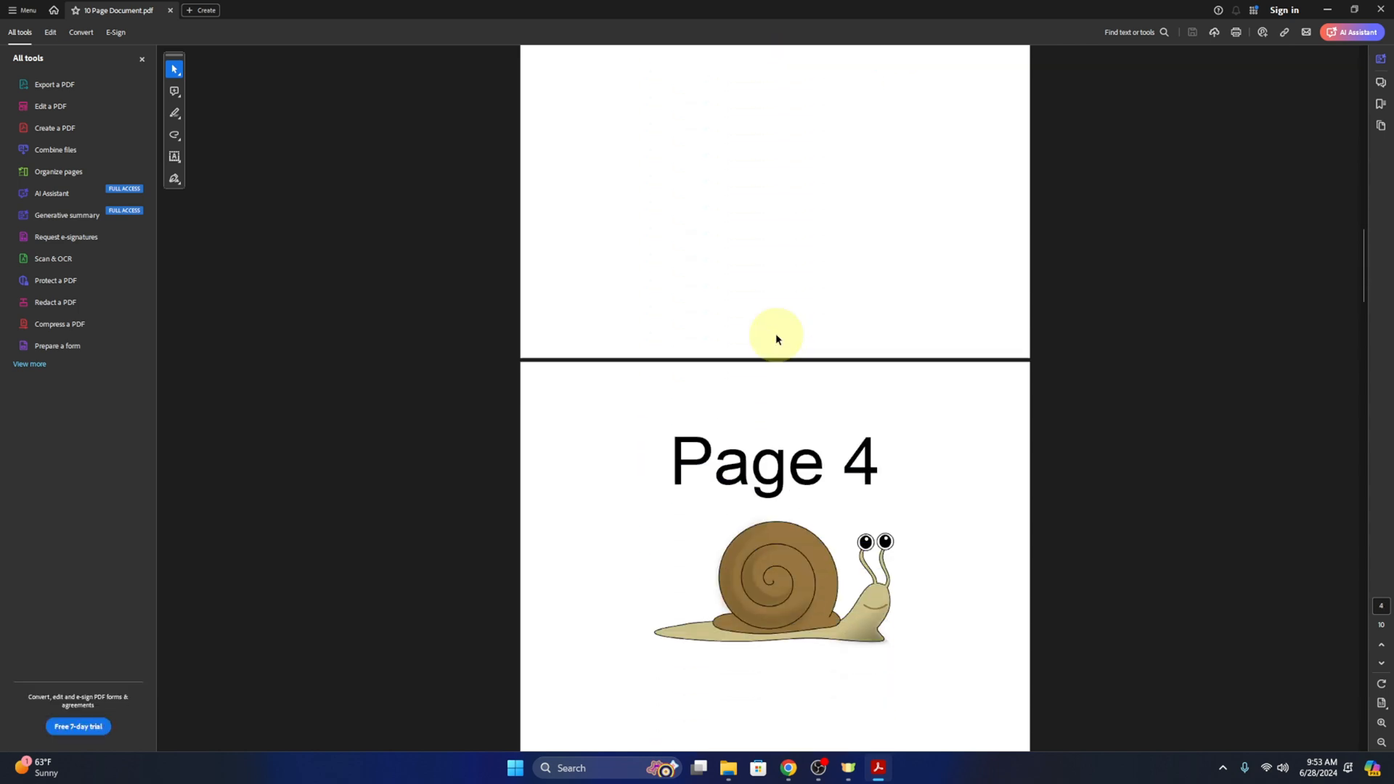
scroll(down, 3)
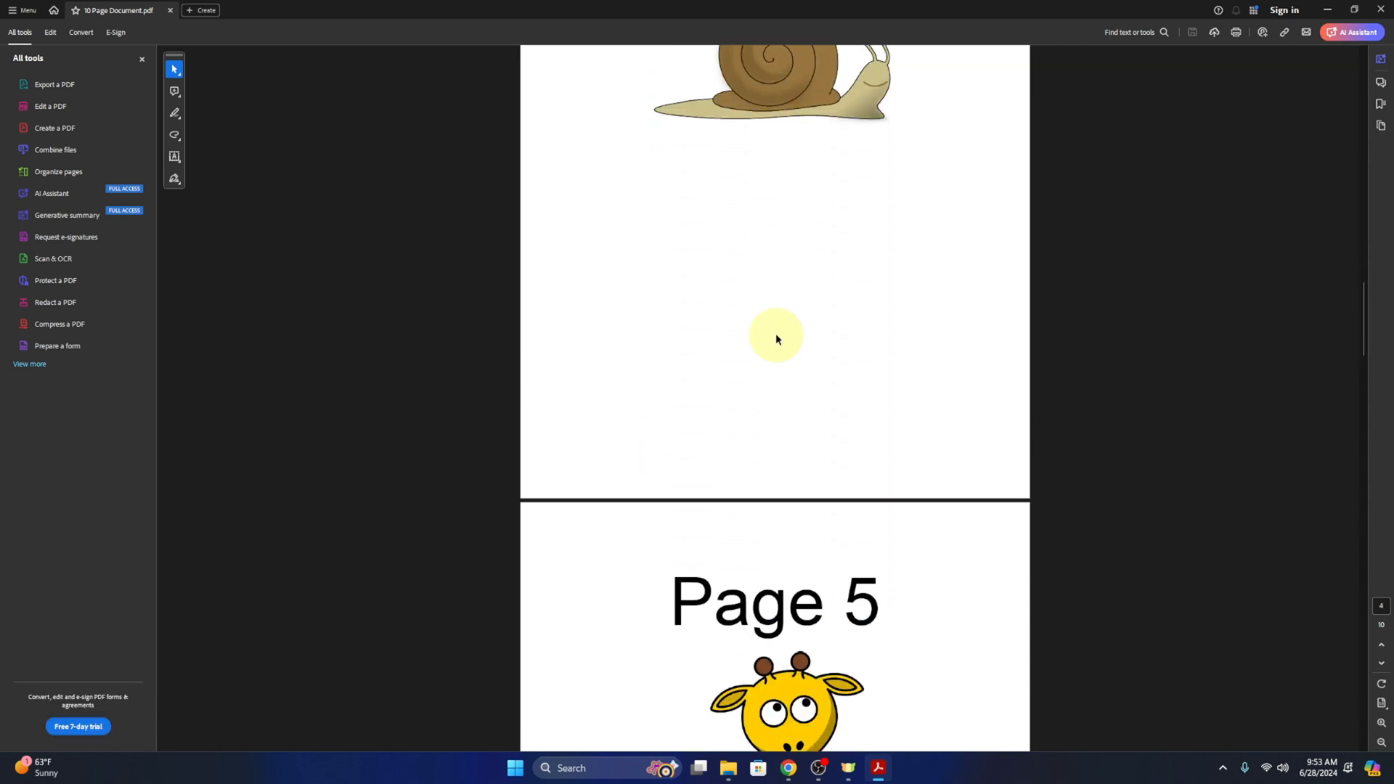
scroll(down, 3)
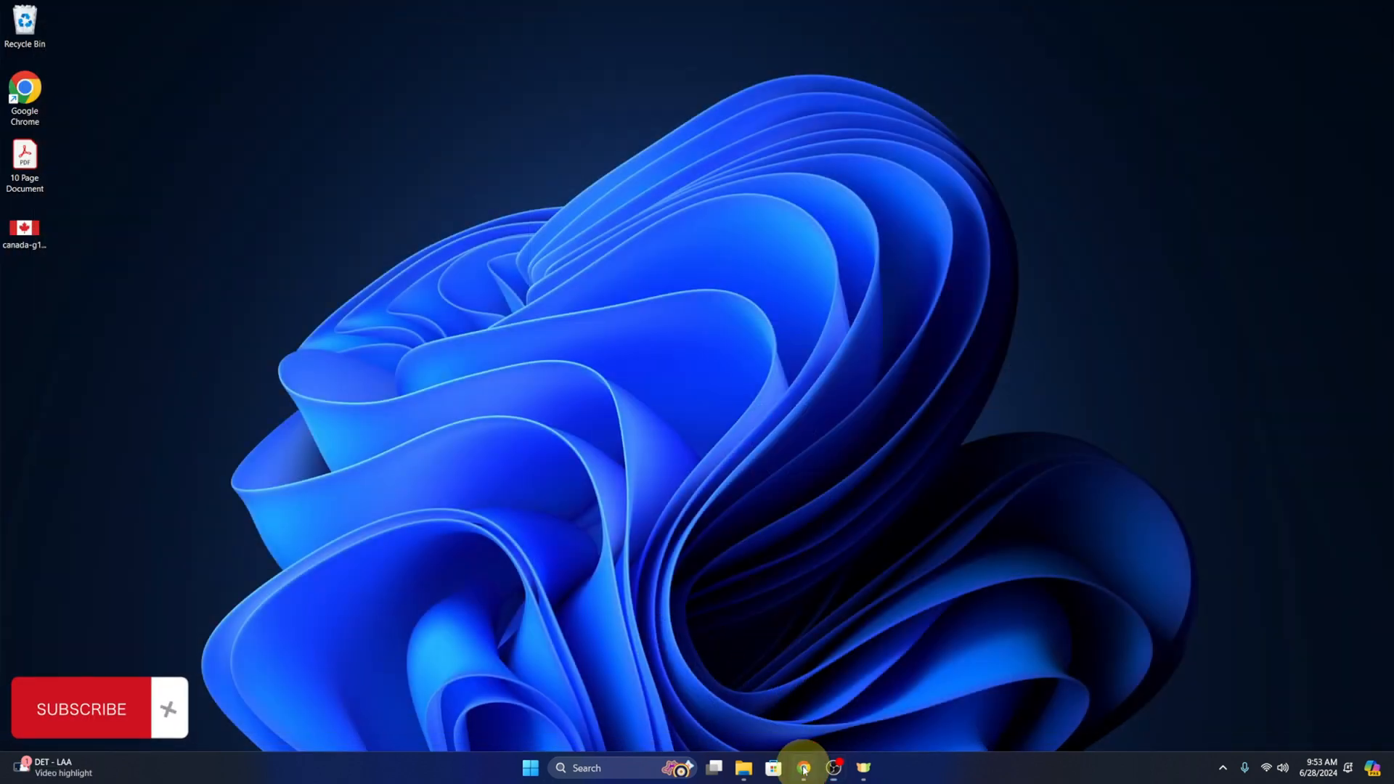
Step: Launch Chrome, reach ilovepdf.com's tools grid and choose the Watermark tool
click(804, 768)
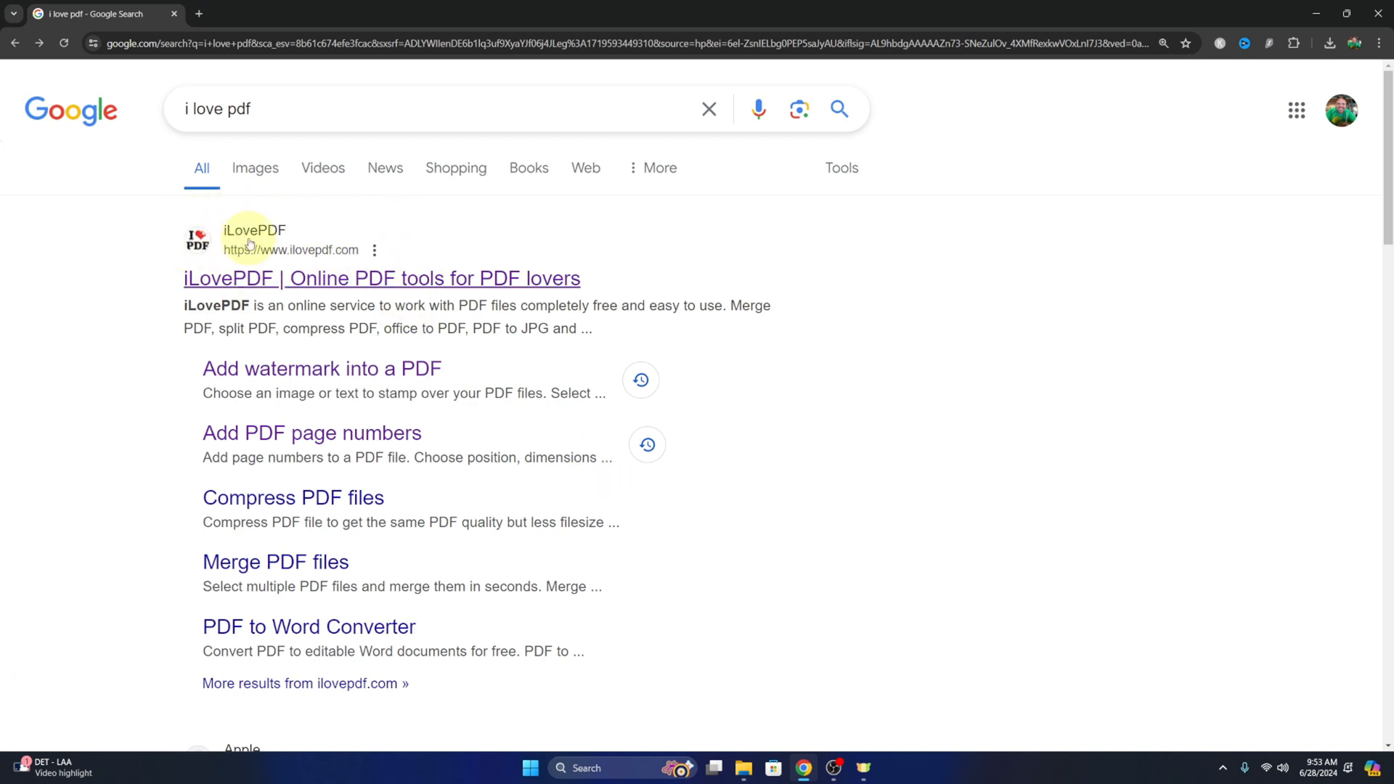
mouse_move(273, 253)
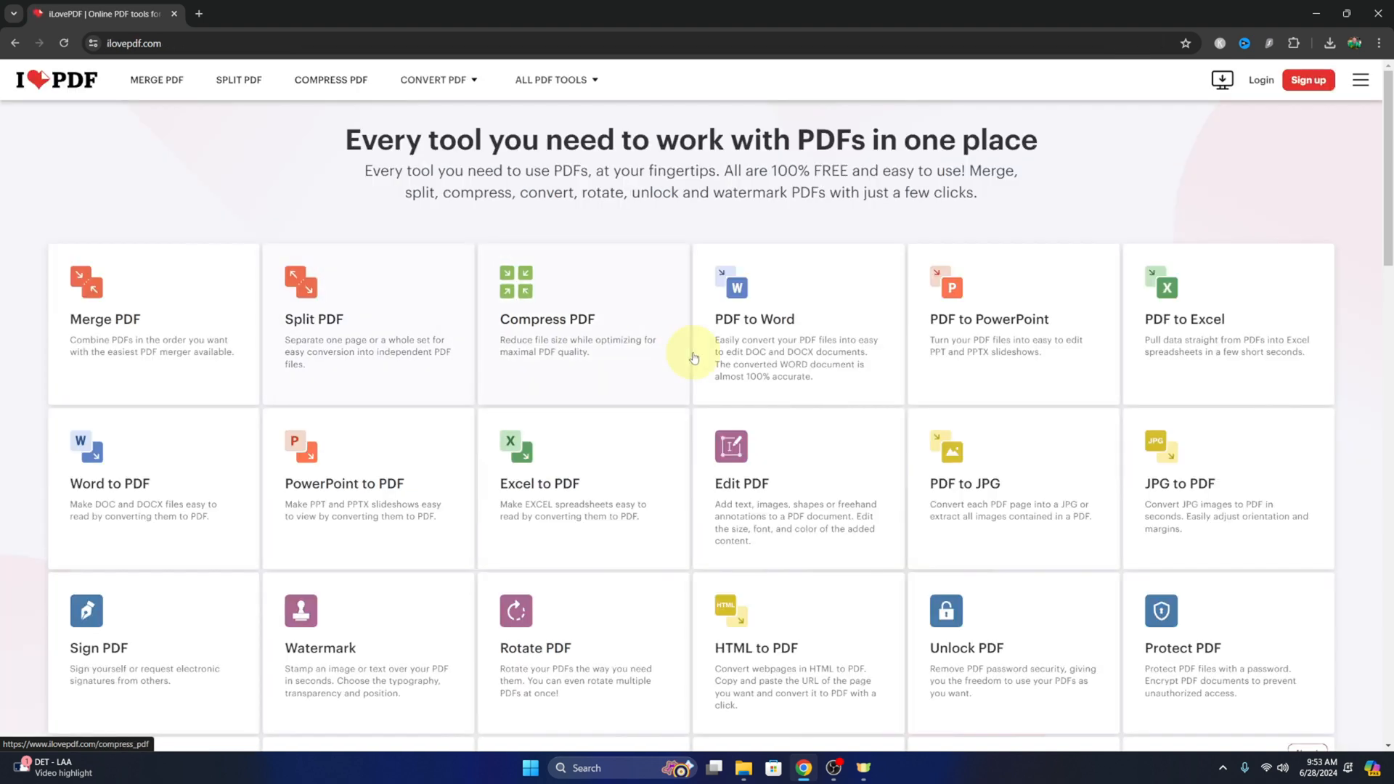
mouse_move(751, 337)
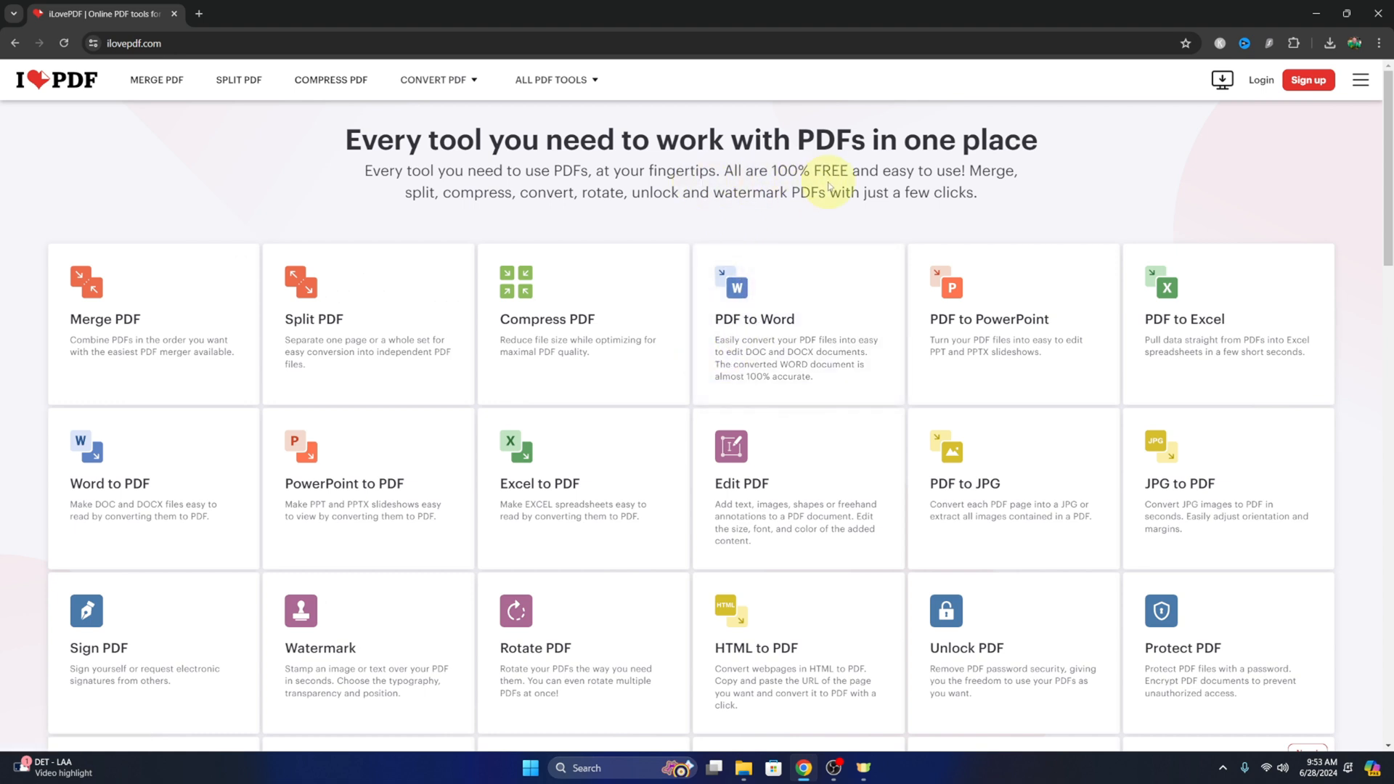
mouse_move(751, 204)
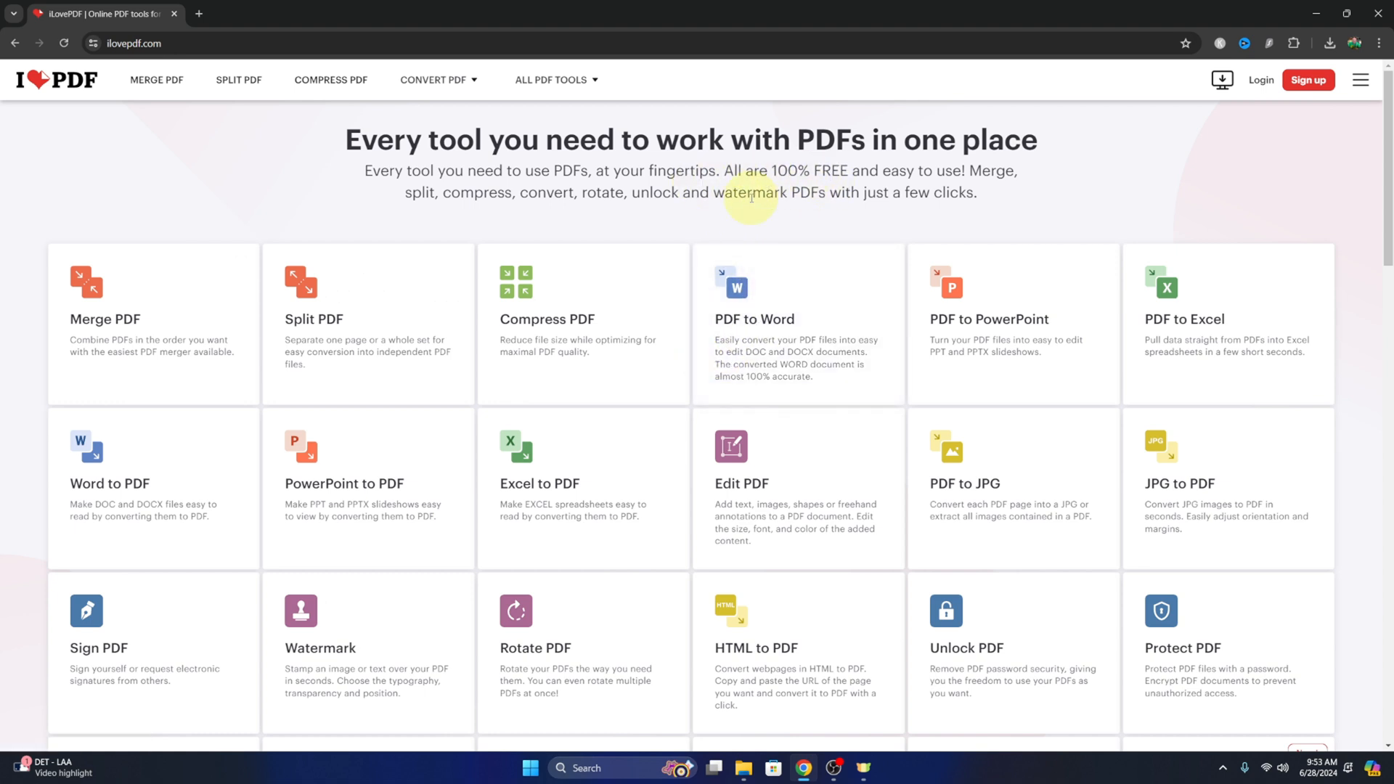
scroll(down, 3)
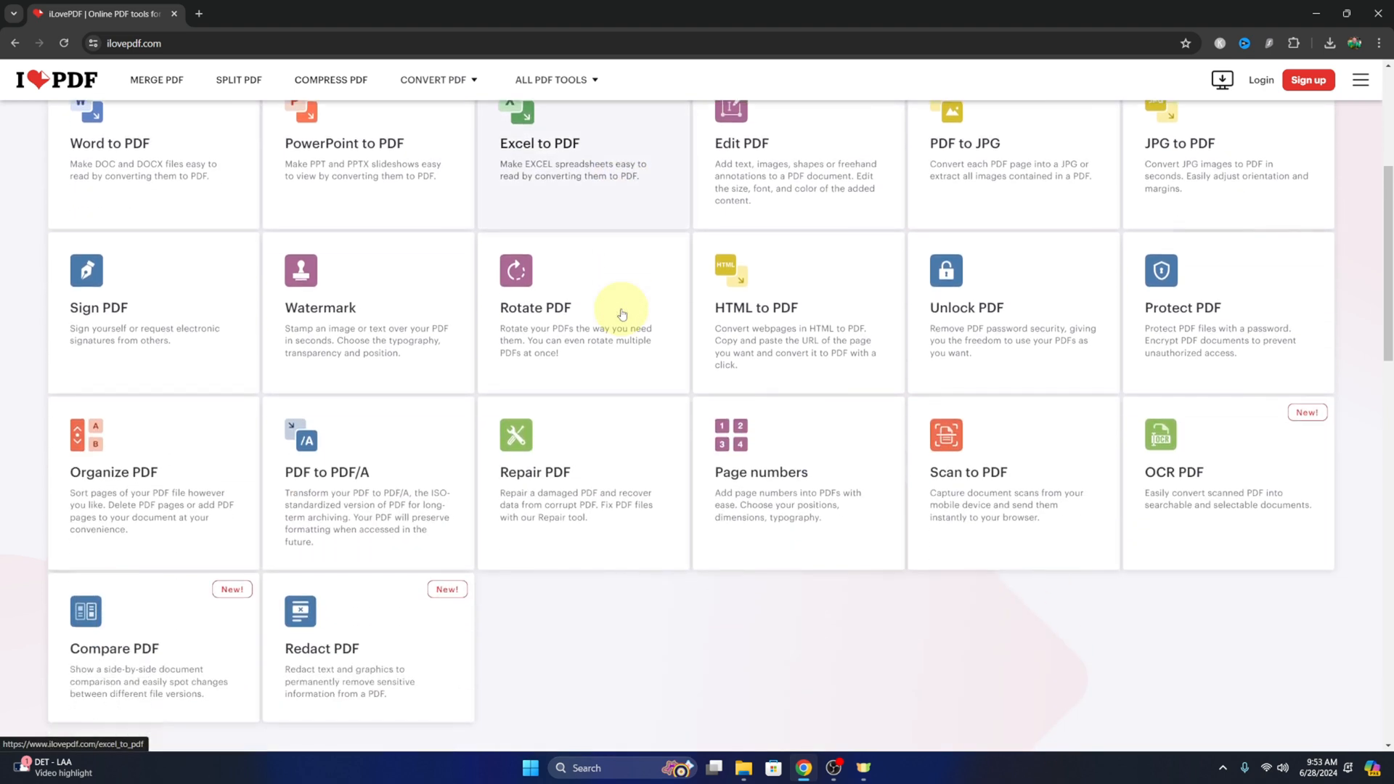
mouse_move(403, 283)
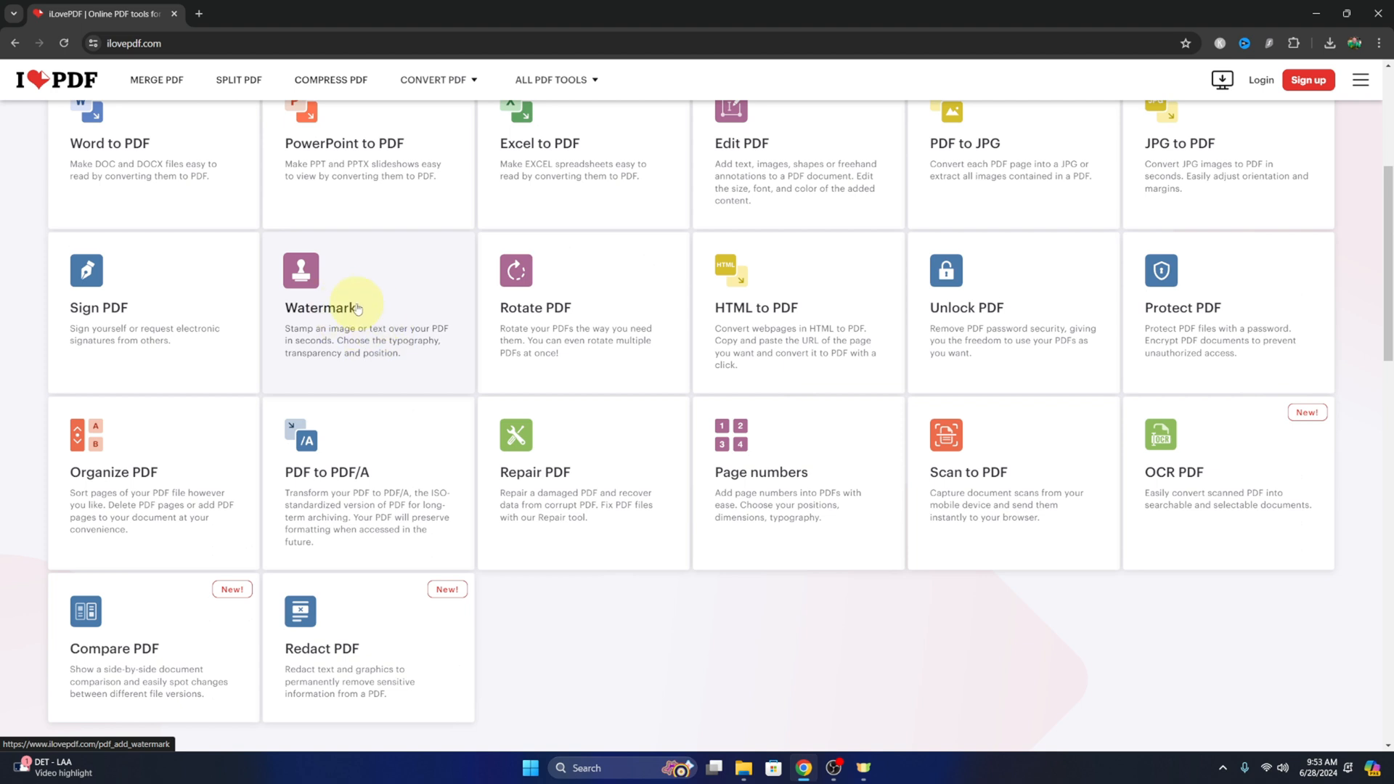
click(348, 308)
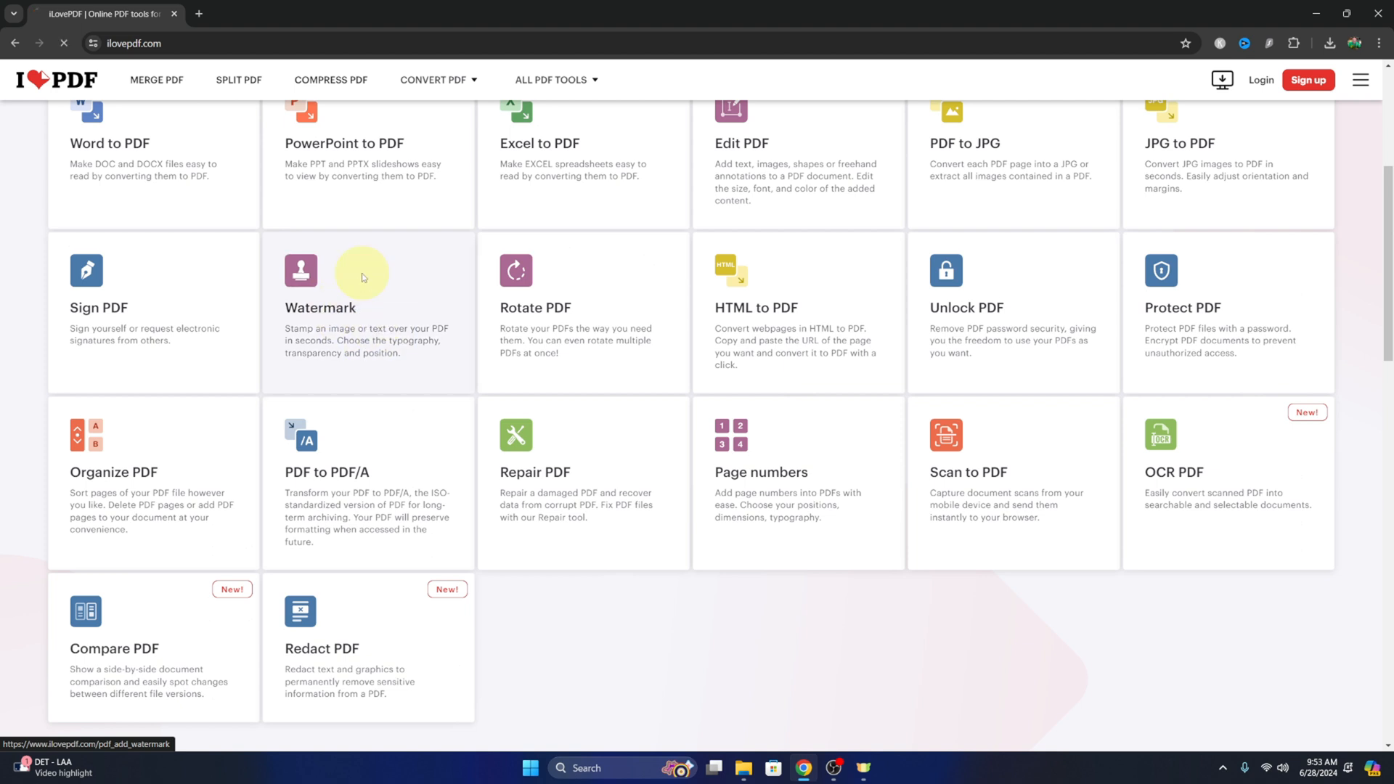
Step: Upload 10 Page Document into the watermark tool so all ten pages load
click(320, 307)
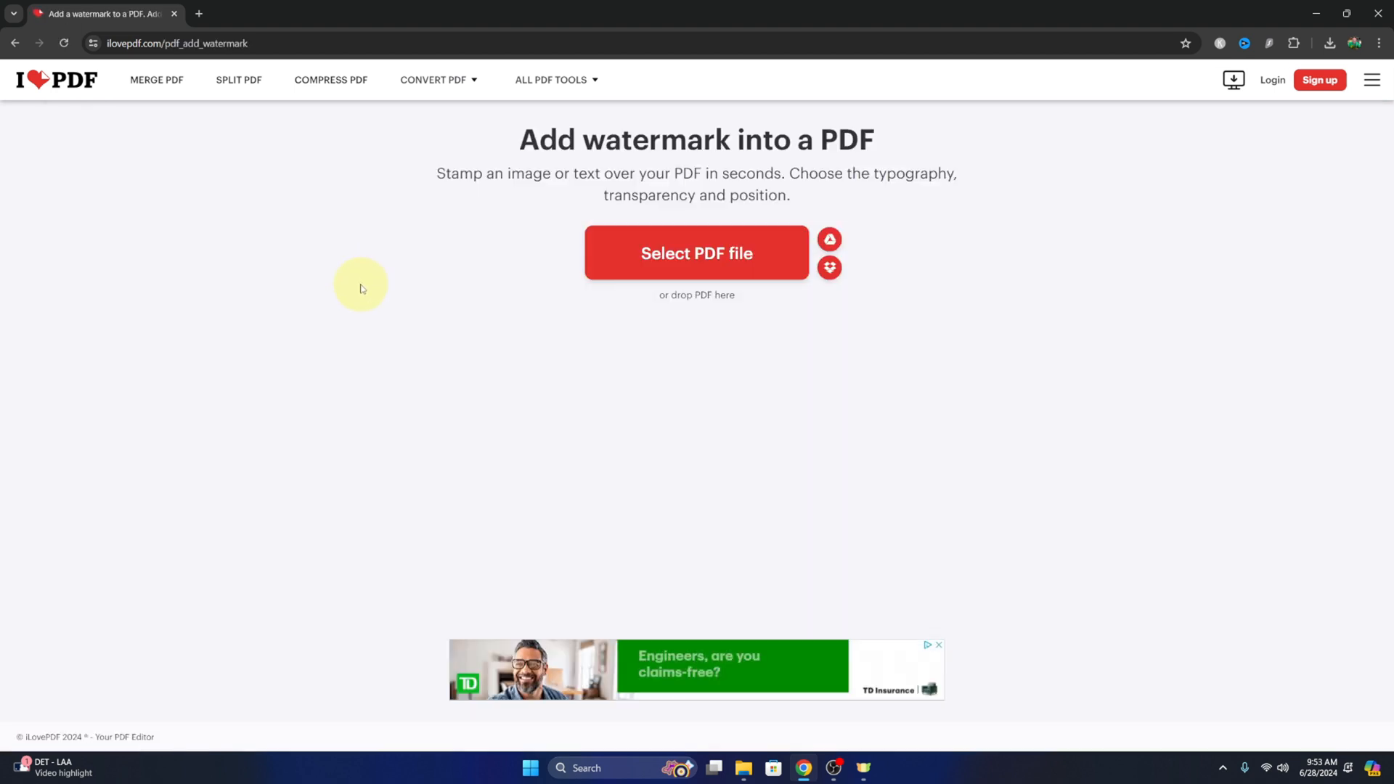
mouse_move(383, 317)
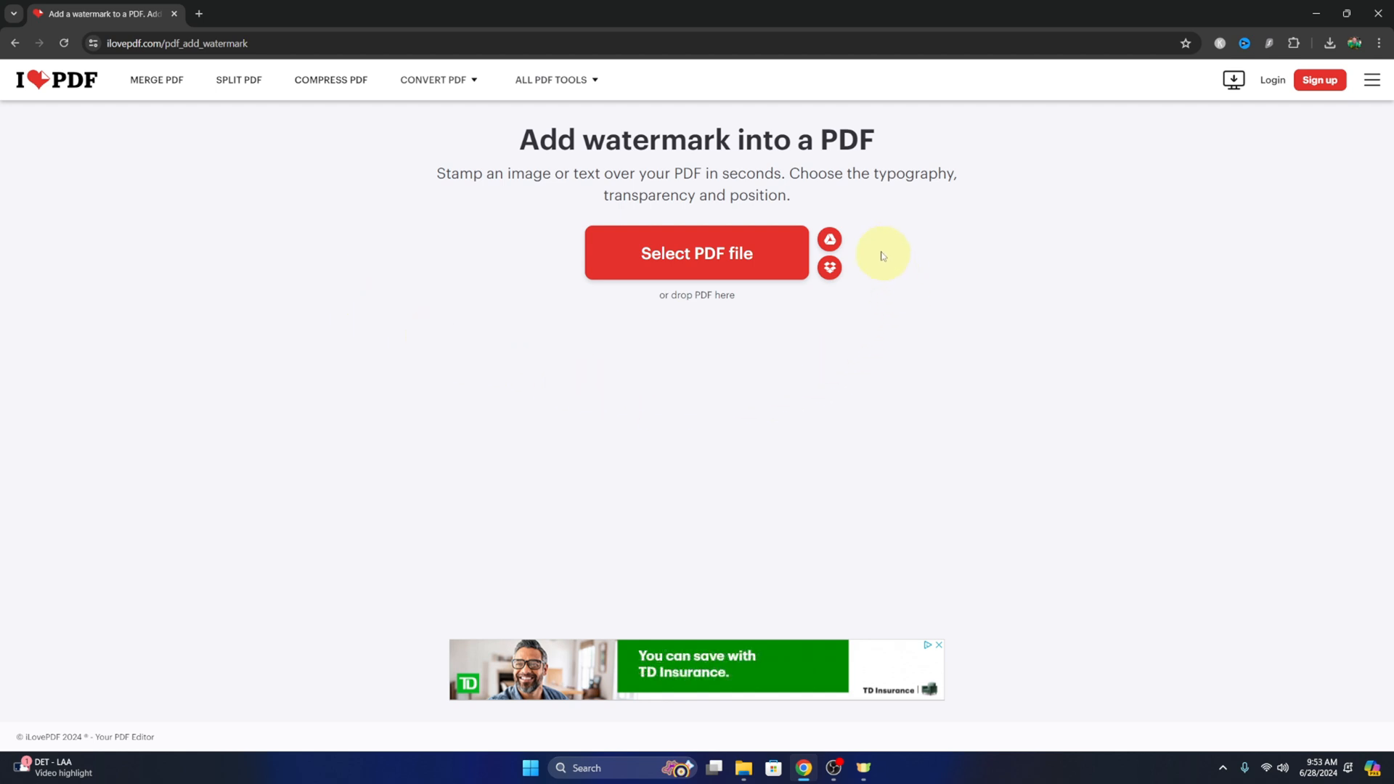
mouse_move(829, 267)
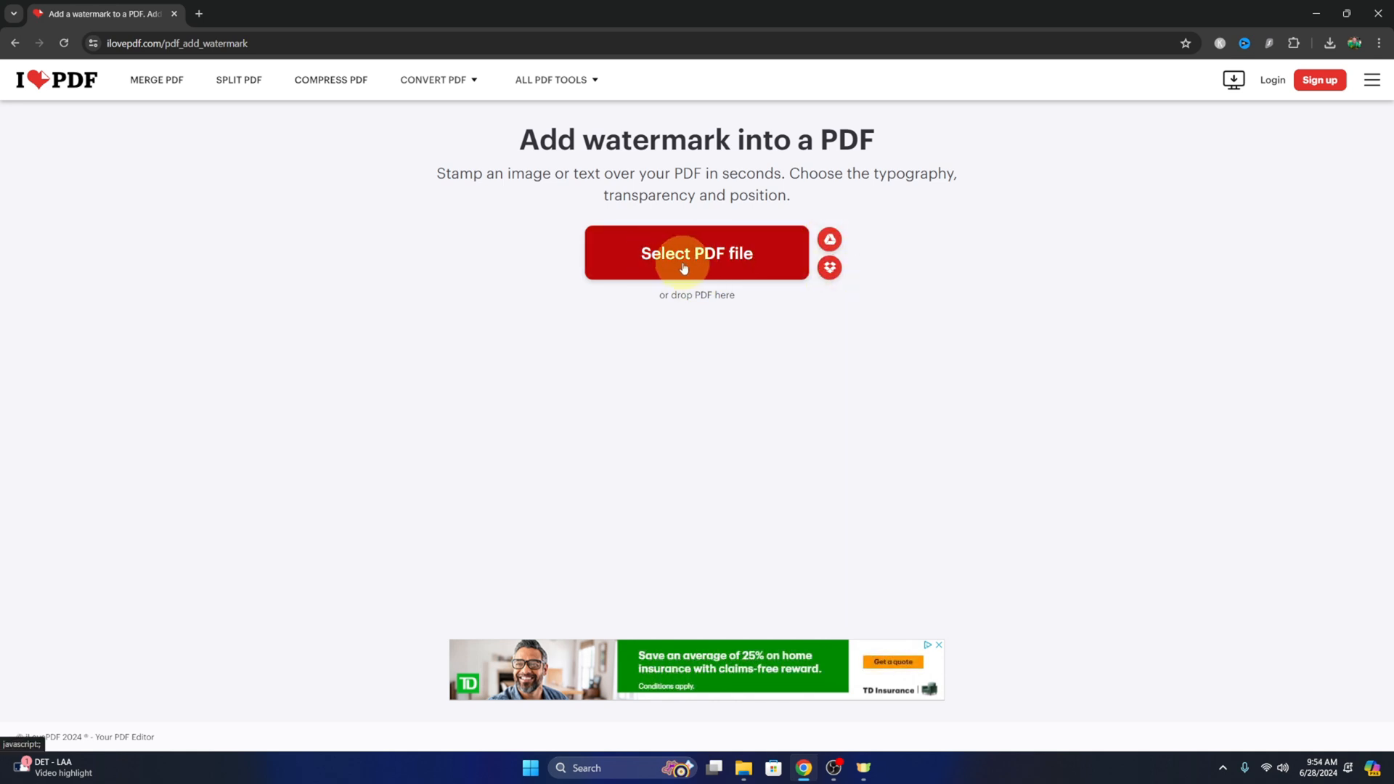
mouse_move(723, 435)
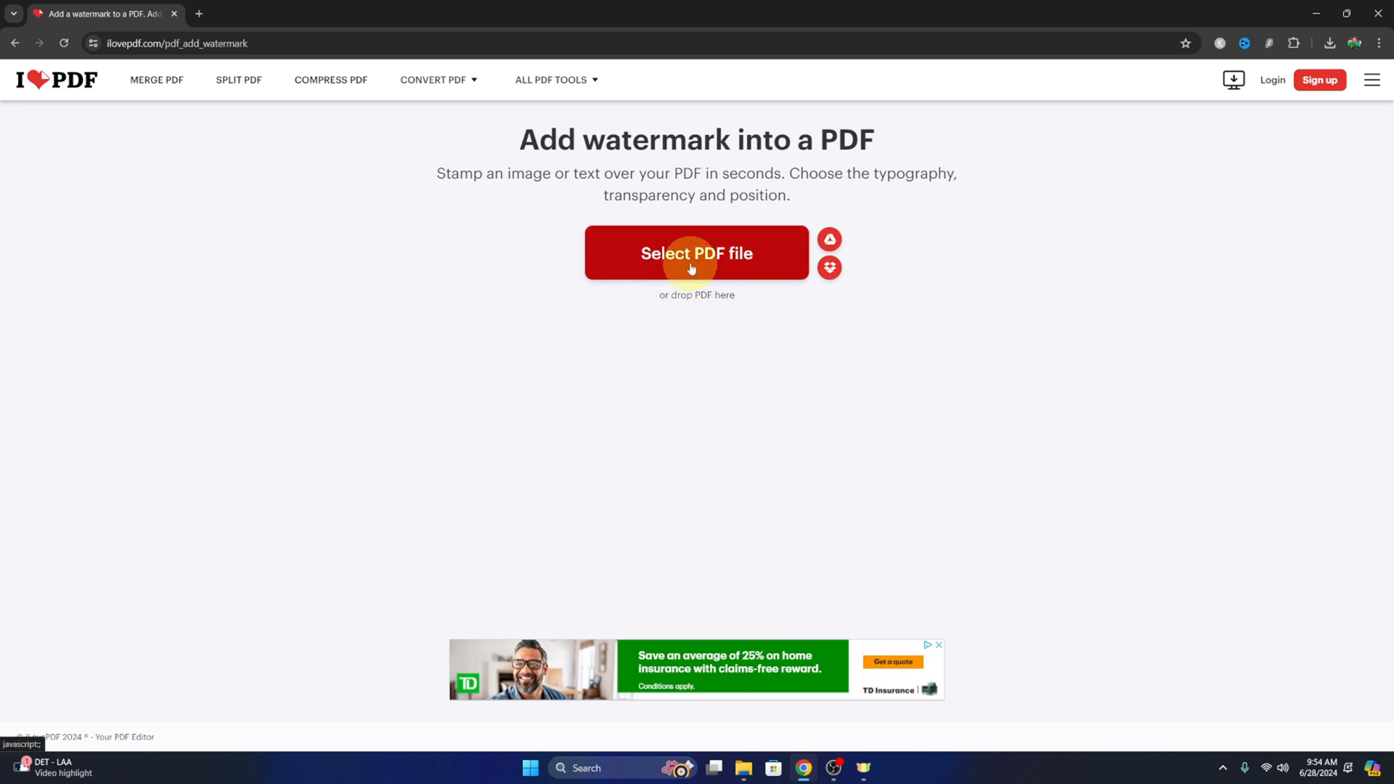
click(696, 253)
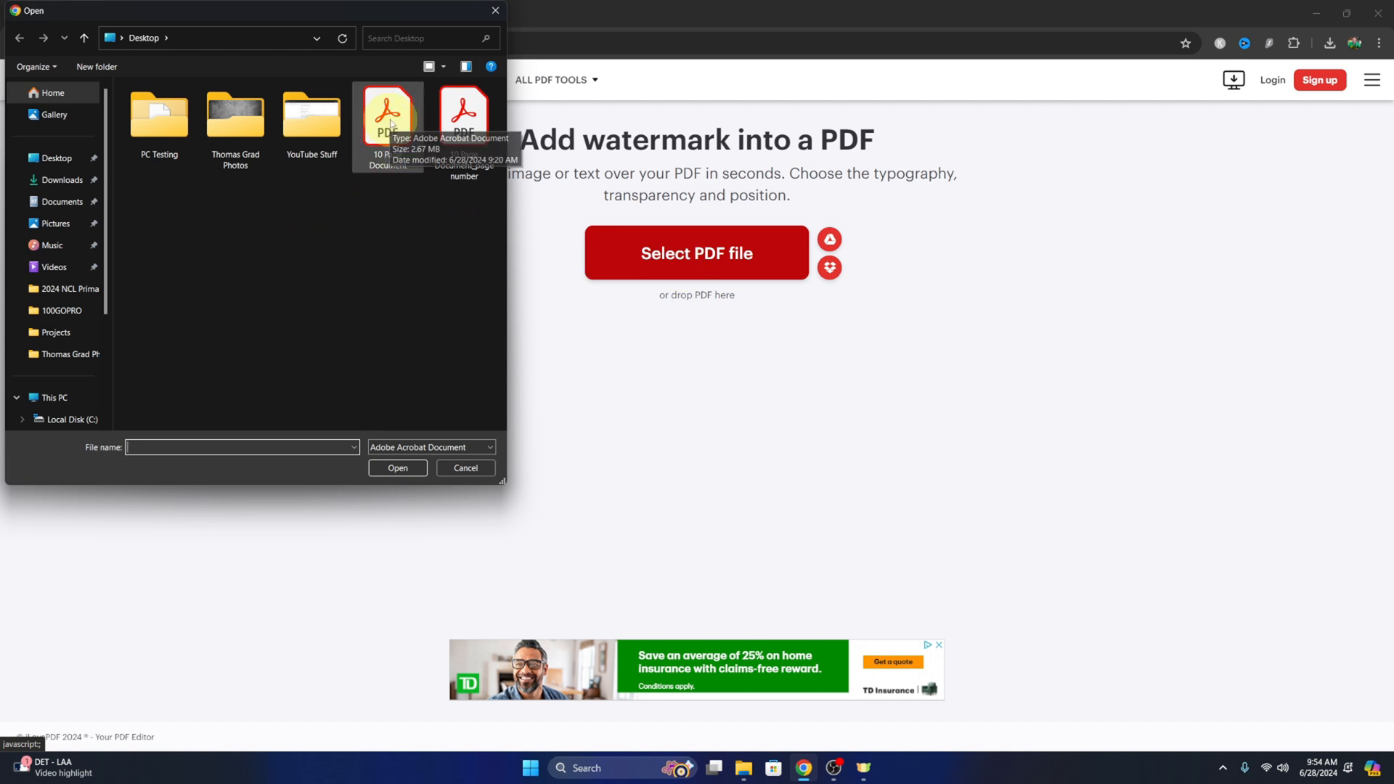
click(388, 116)
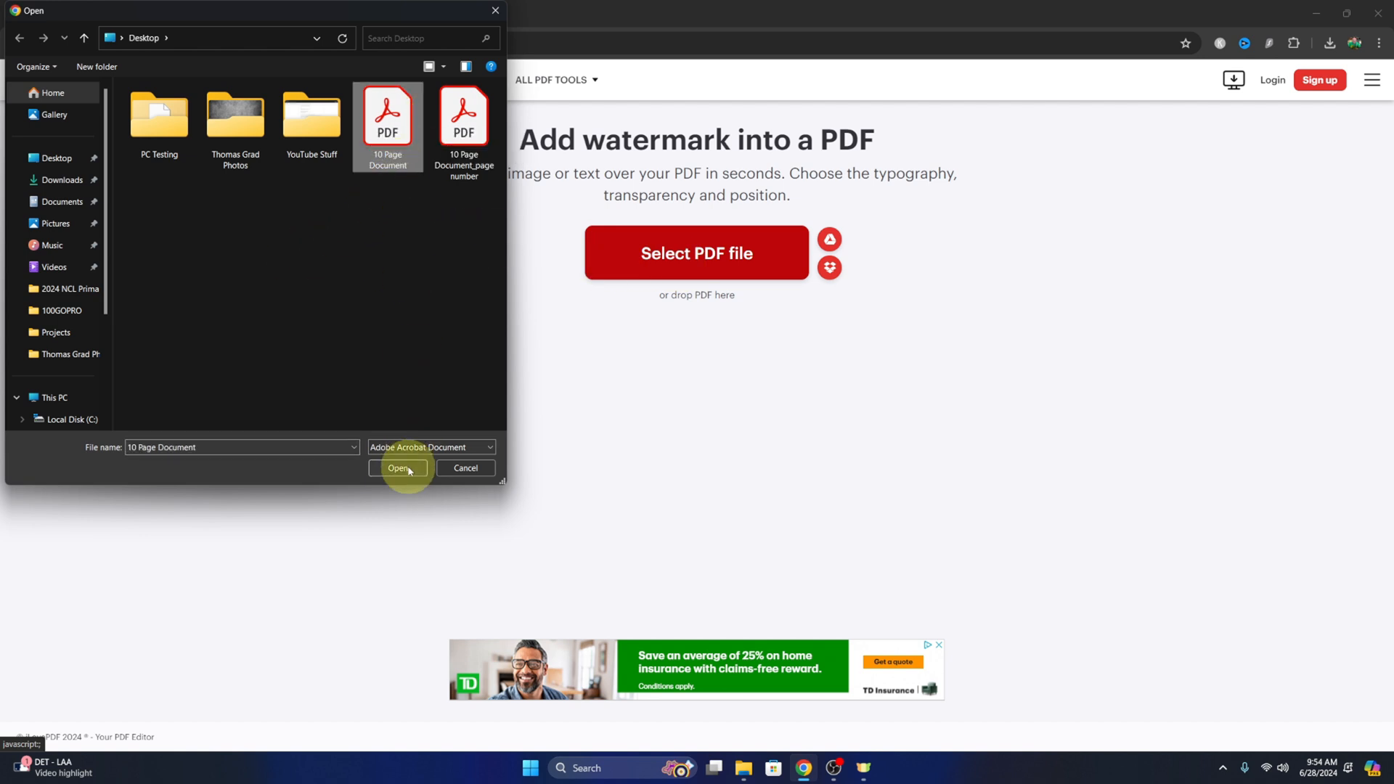
click(398, 467)
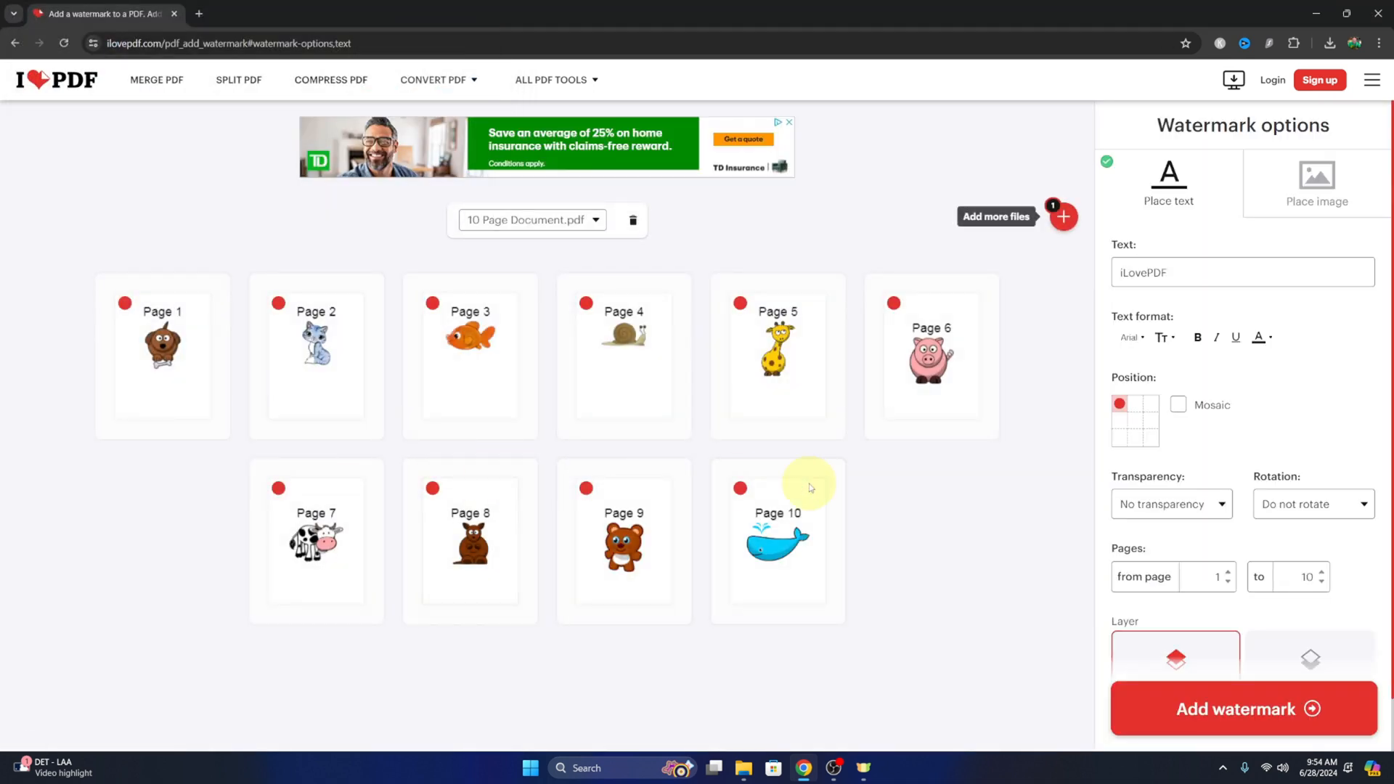
mouse_move(879, 604)
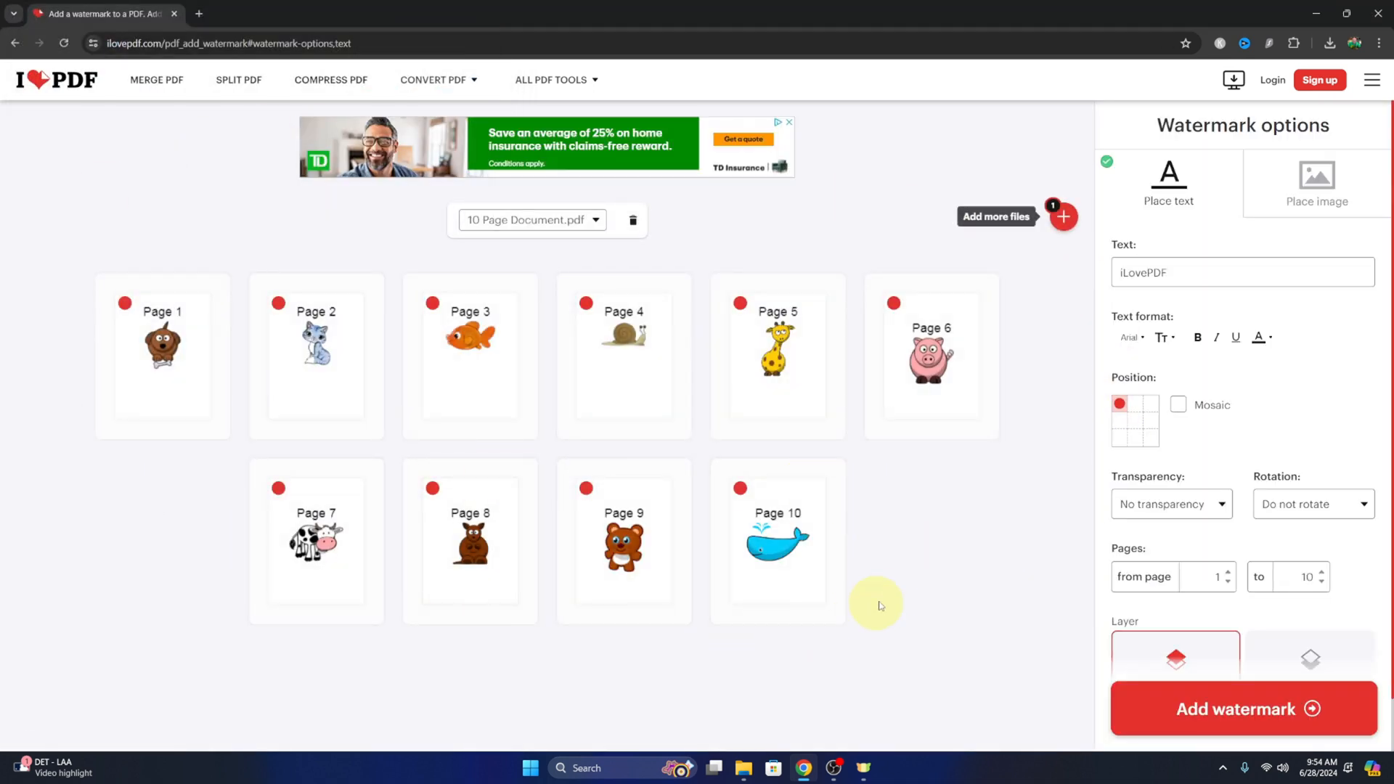
mouse_move(897, 561)
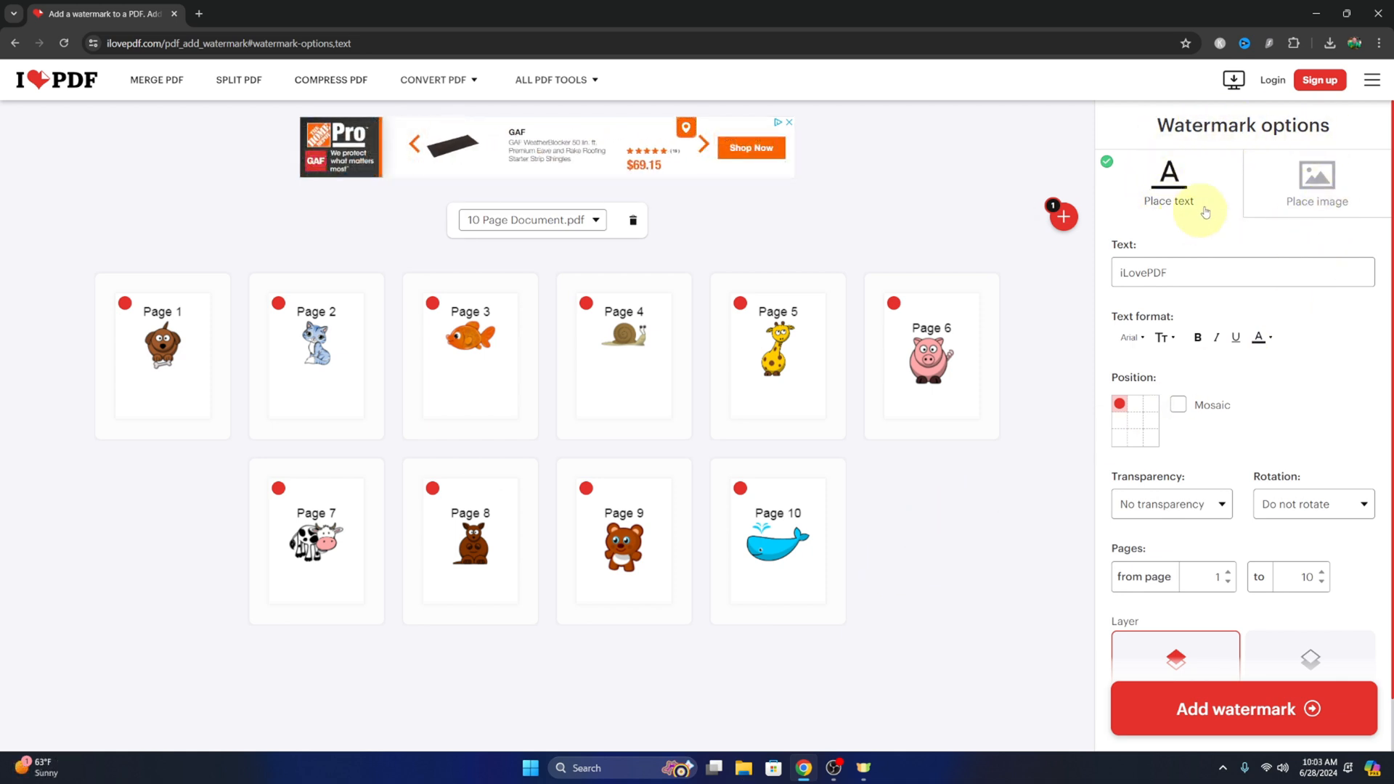
mouse_move(1328, 205)
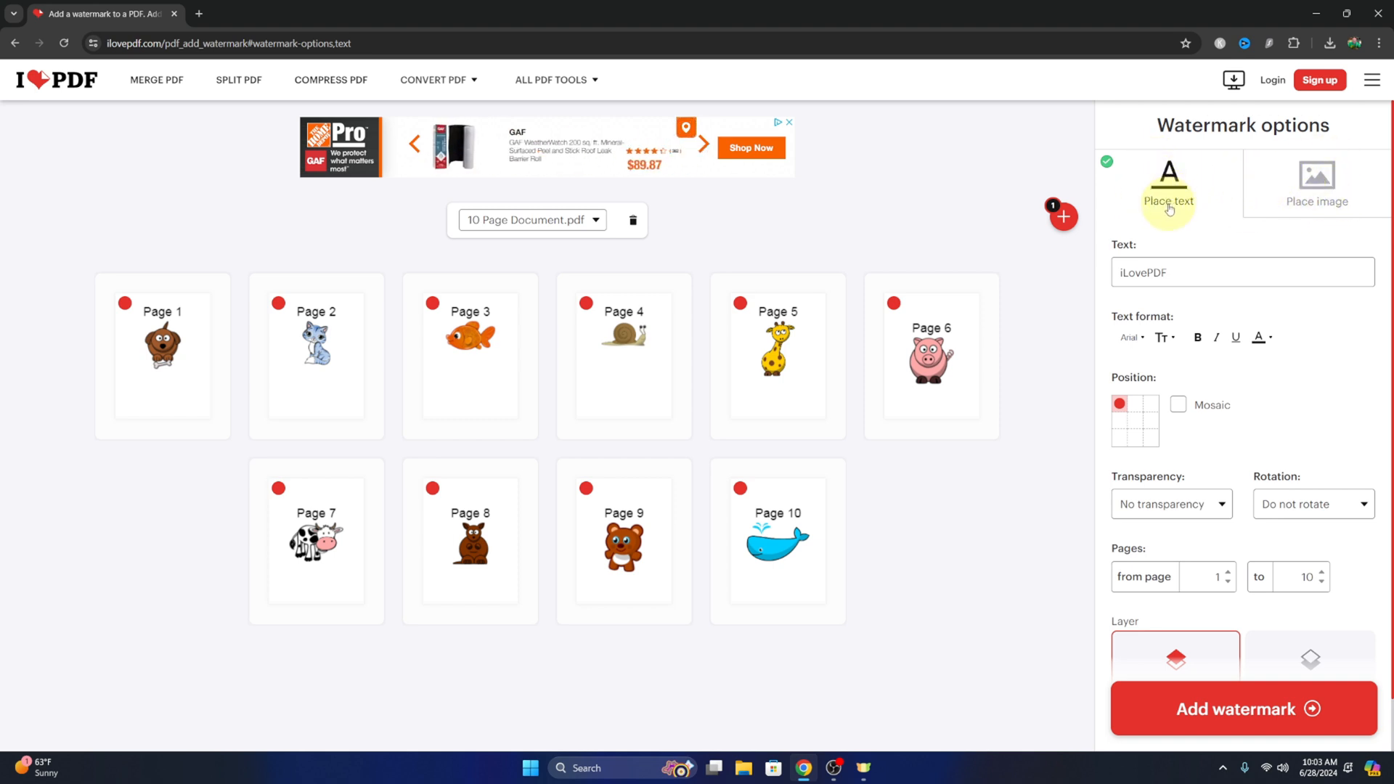
Step: Choose Place image so the watermark uses an image instead of text
click(1318, 181)
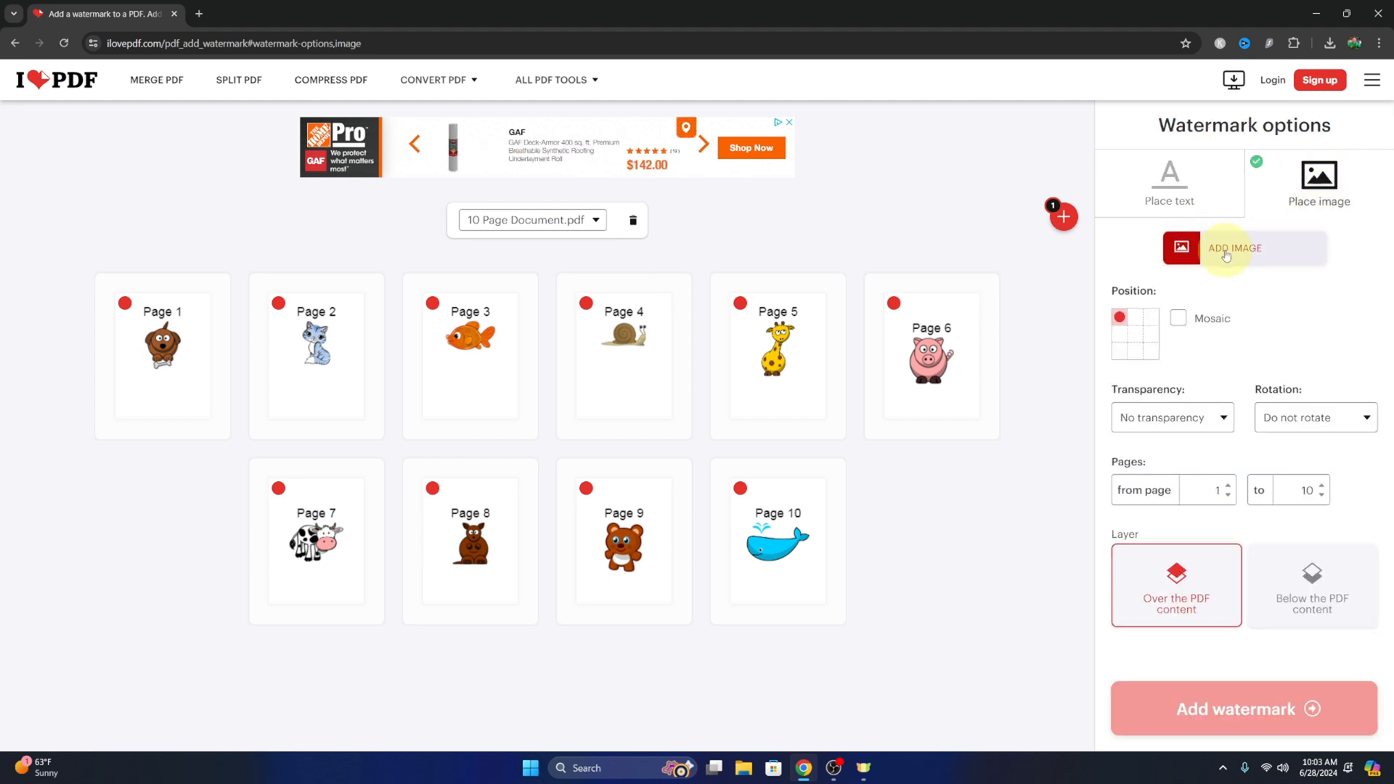
Step: Load the Canada flag image file as the watermark image
click(1234, 248)
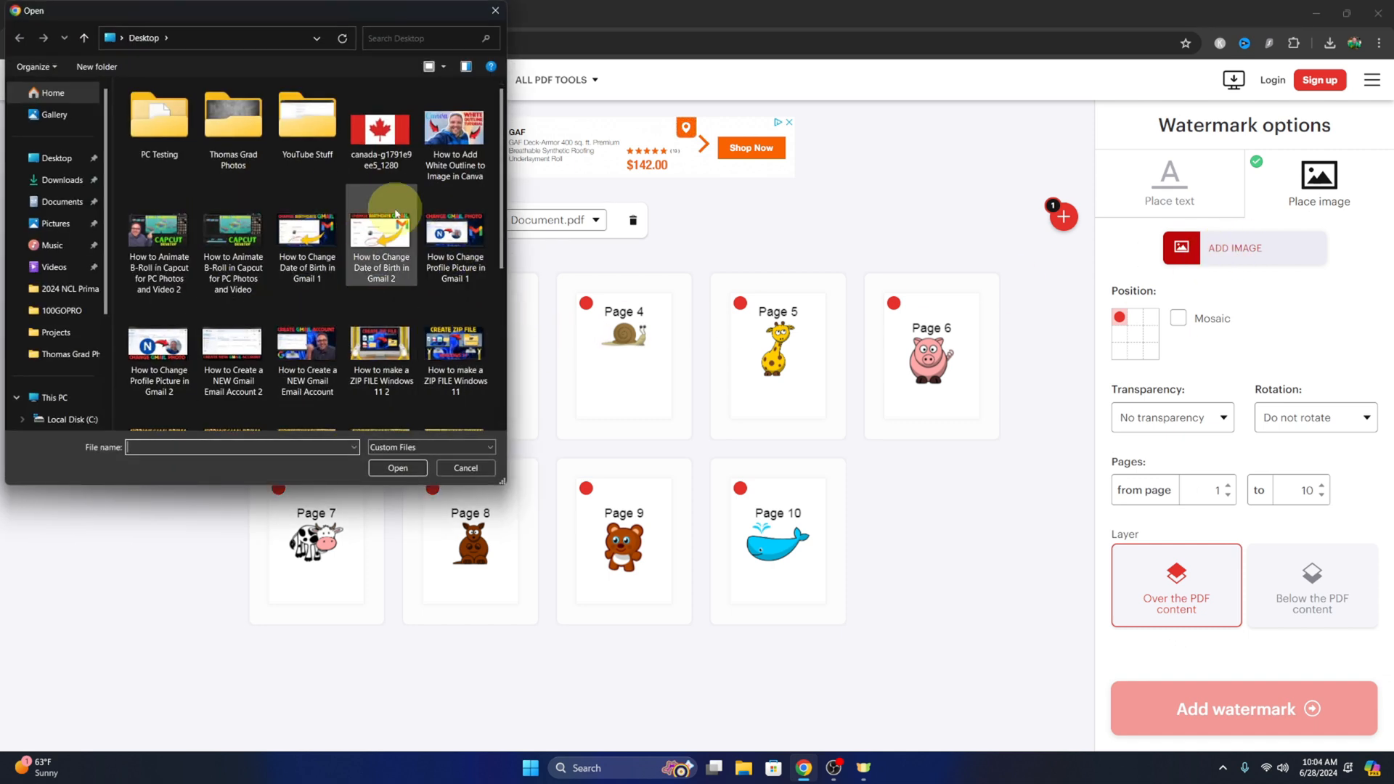
click(381, 125)
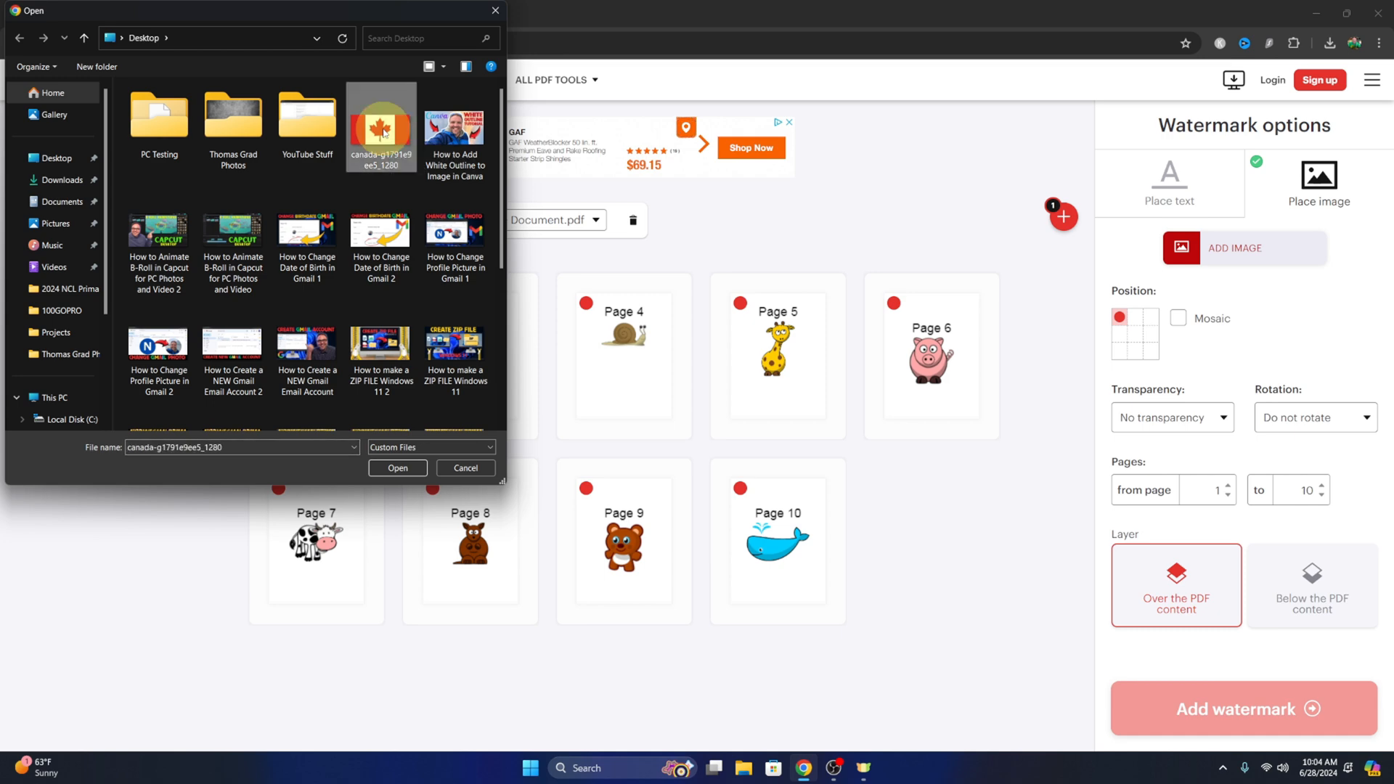
click(398, 467)
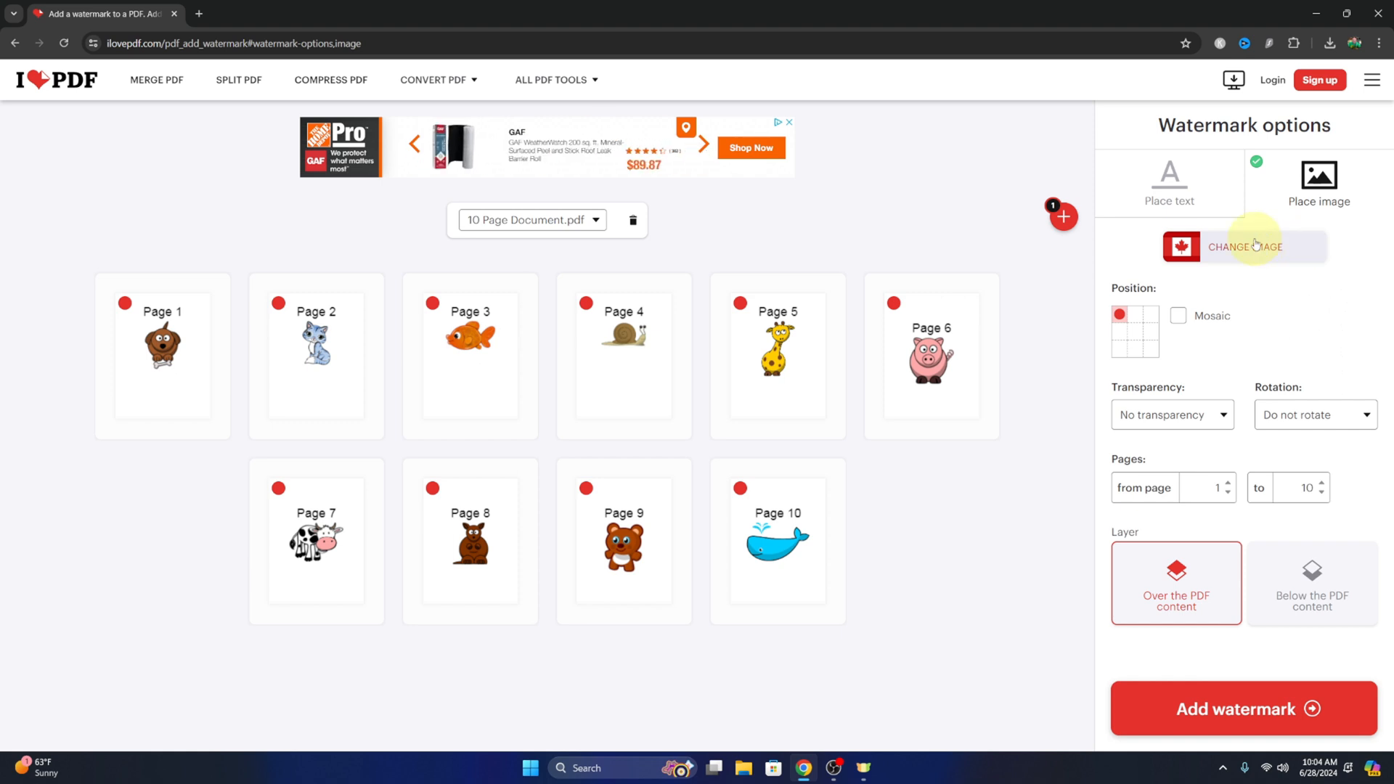
mouse_move(1135, 321)
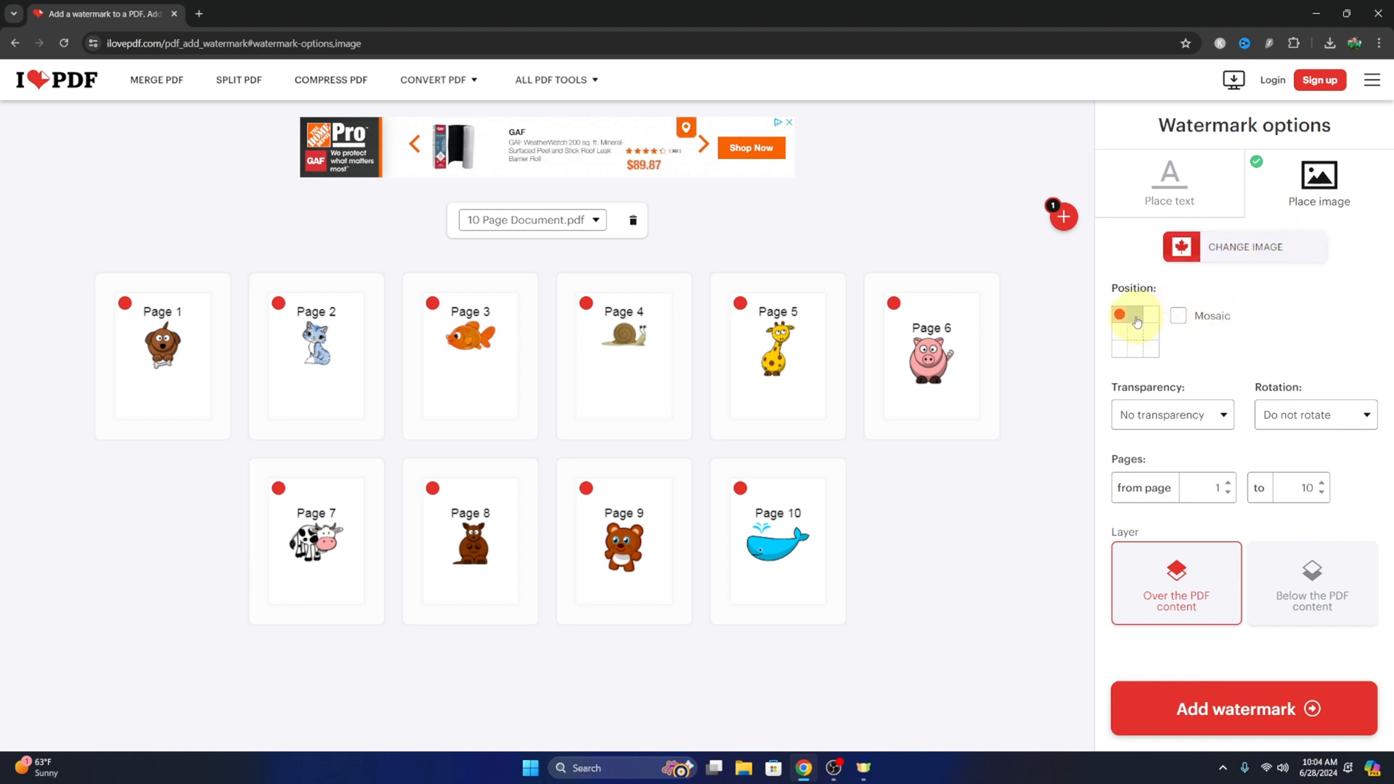
Step: Try top-centre, bottom-right and bottom-left positions, then enable Mosaic tiling
click(1135, 313)
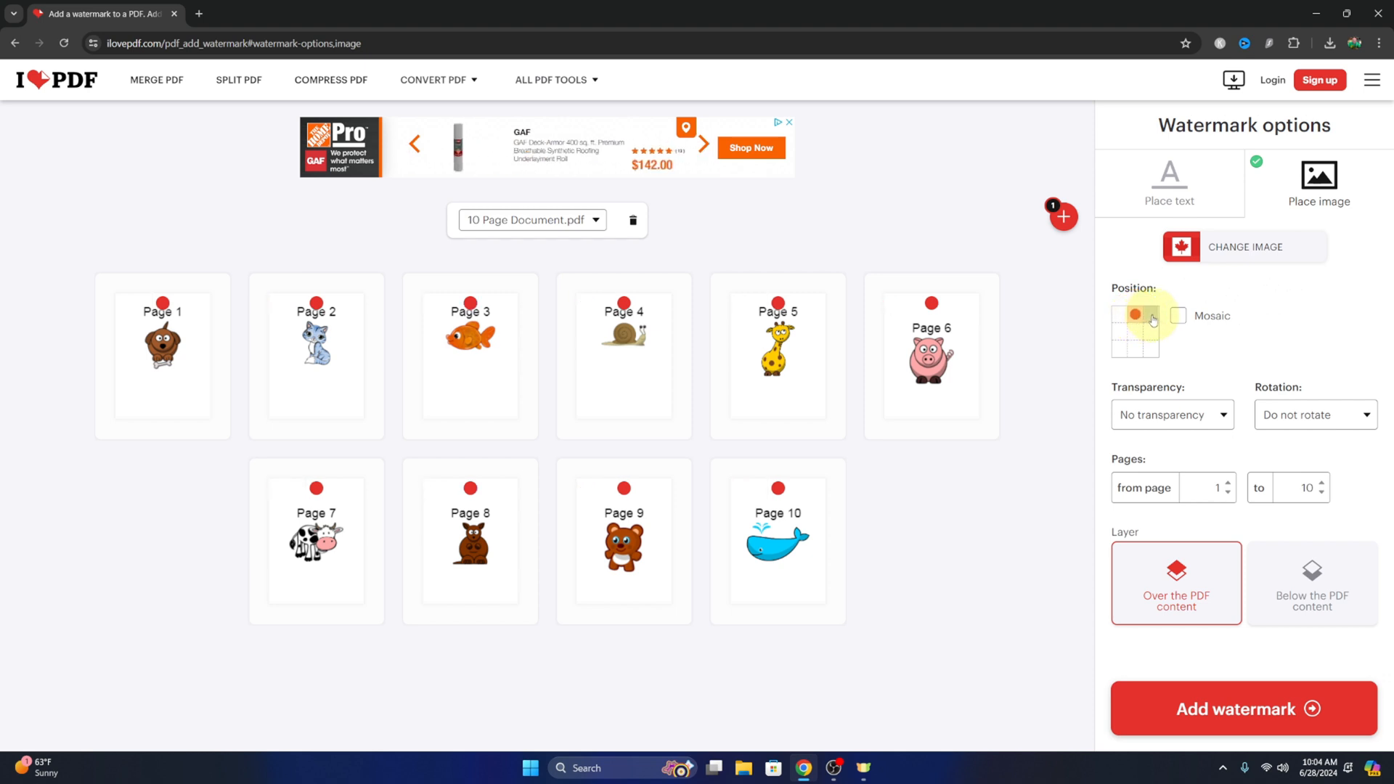
click(1149, 348)
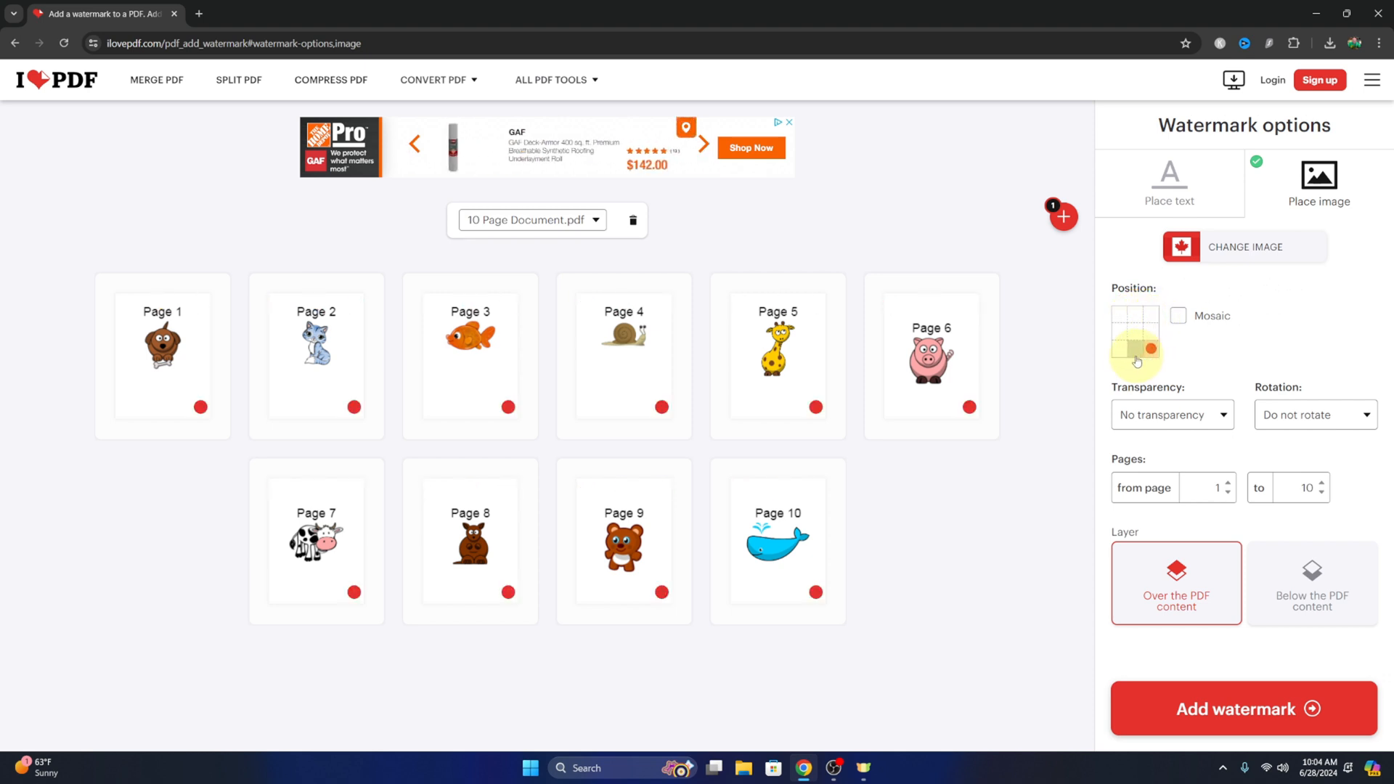
click(1119, 347)
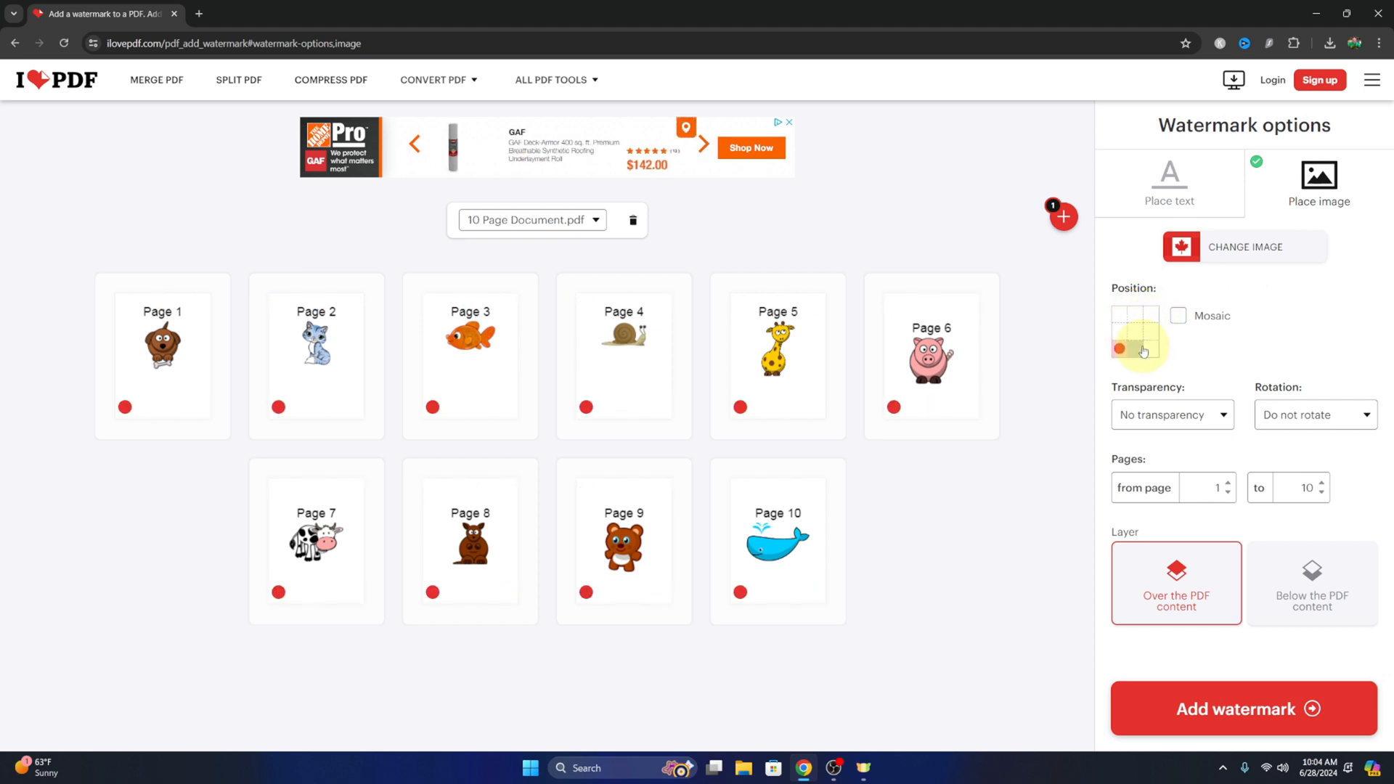
click(1178, 315)
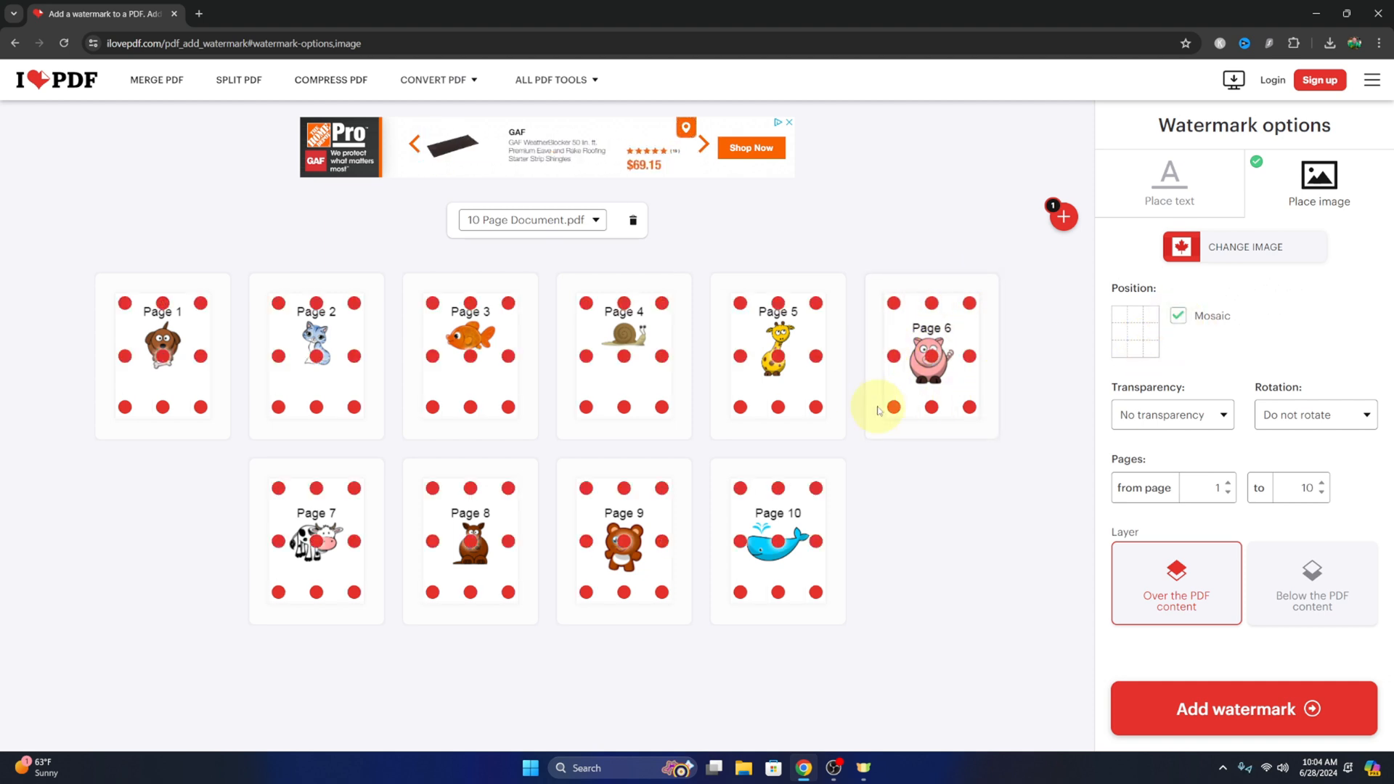
mouse_move(1229, 334)
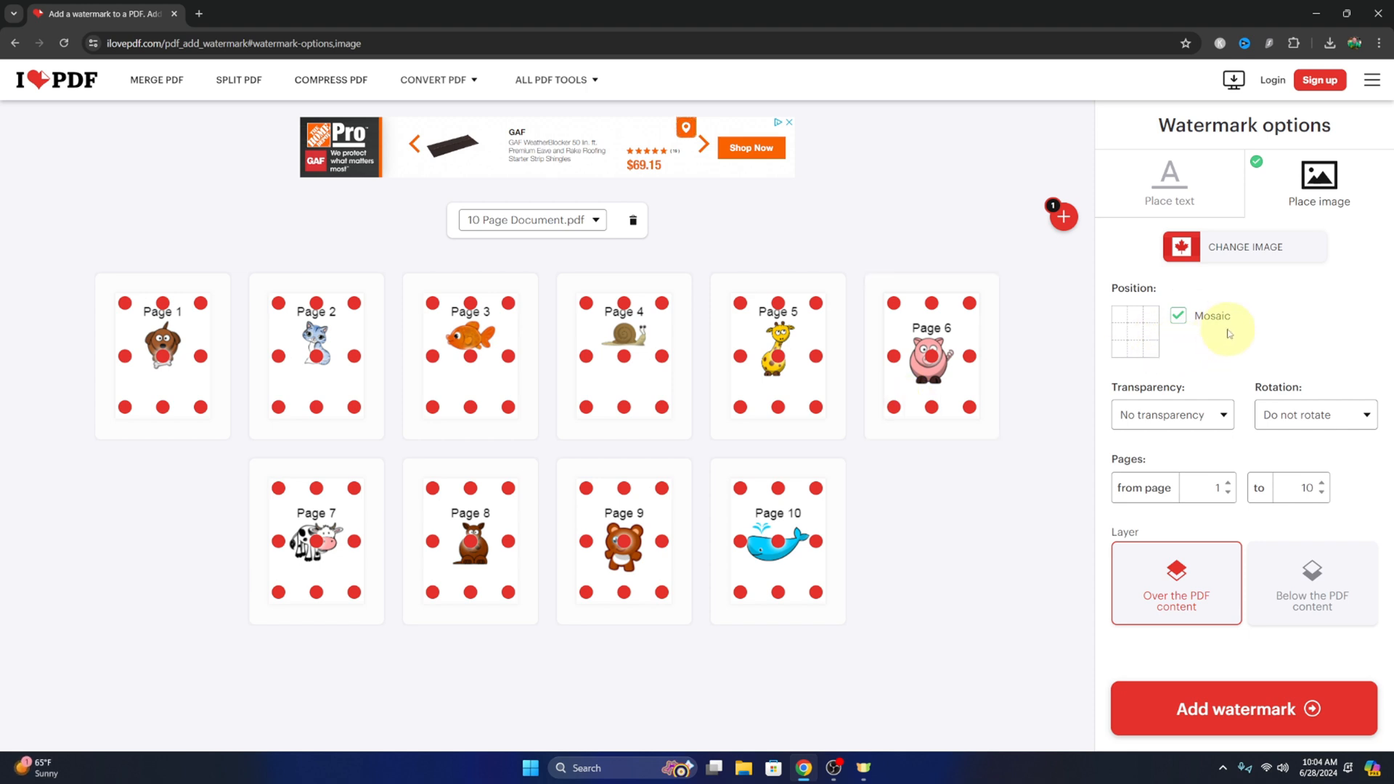
mouse_move(1177, 415)
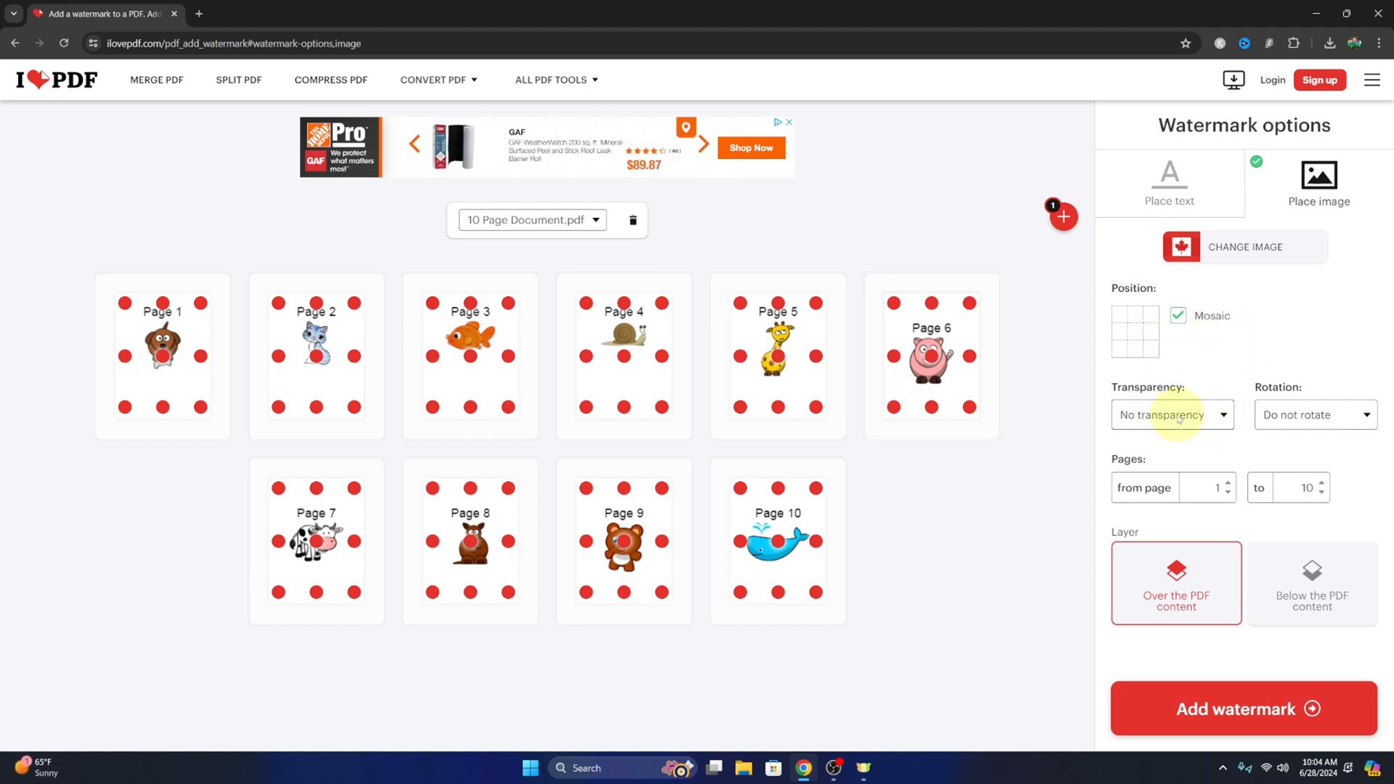
Step: Set transparency 25%, keep Do not rotate, and layer it over the PDF content
click(1173, 416)
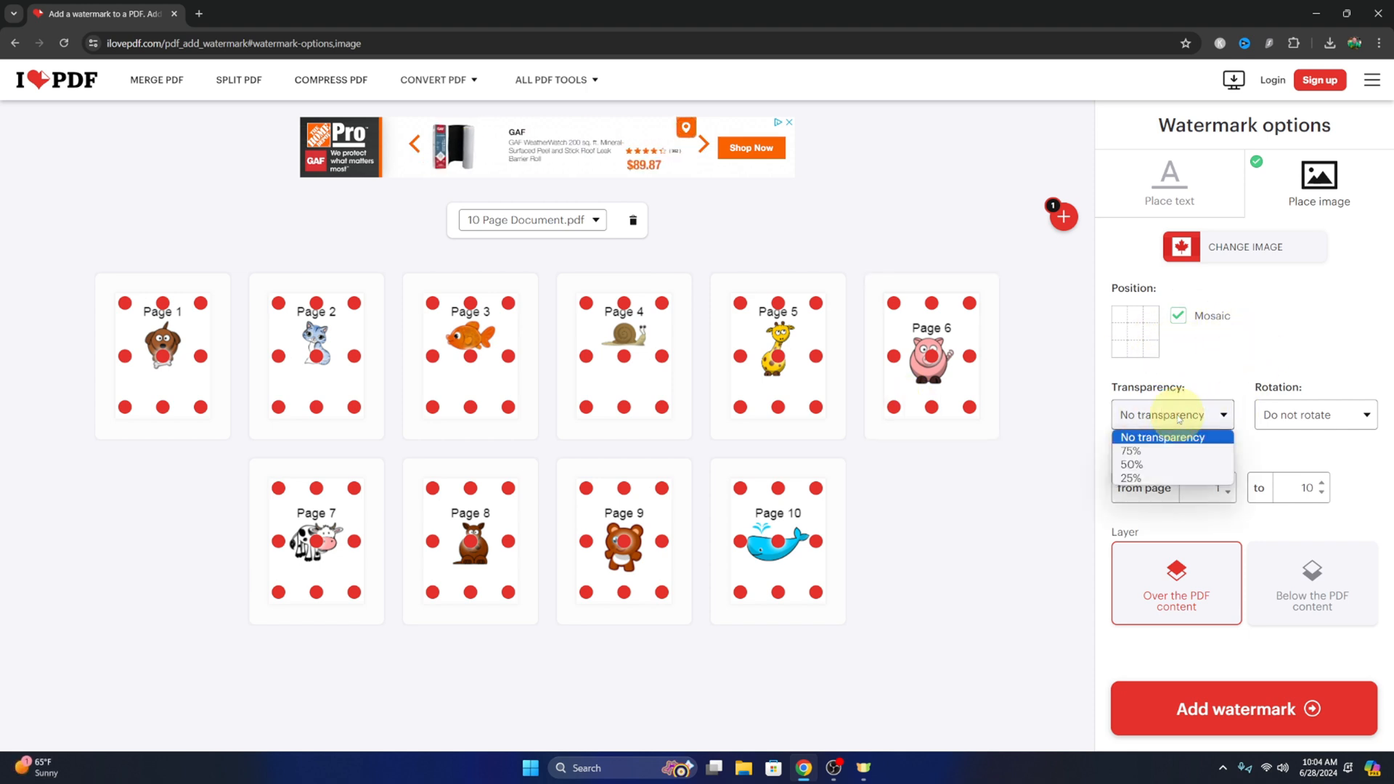
click(1131, 478)
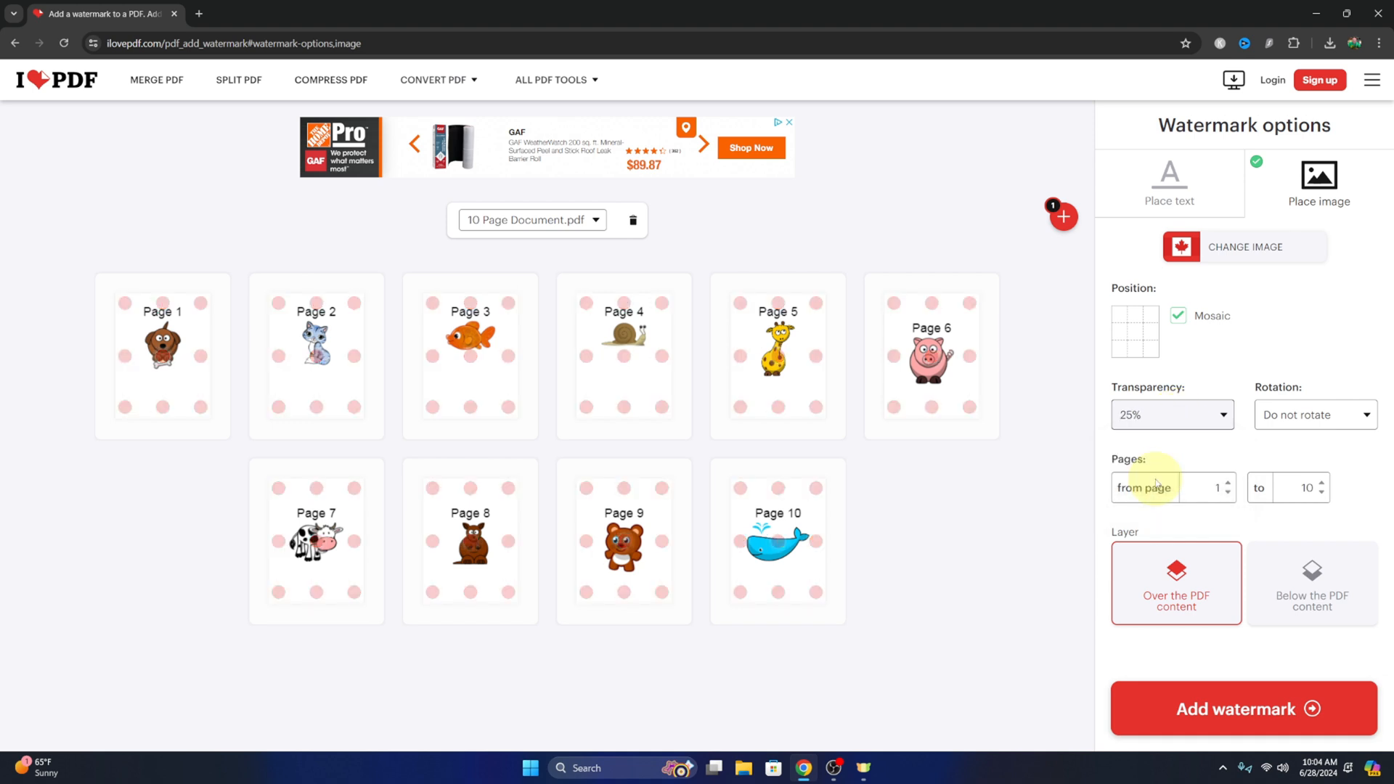
click(1315, 415)
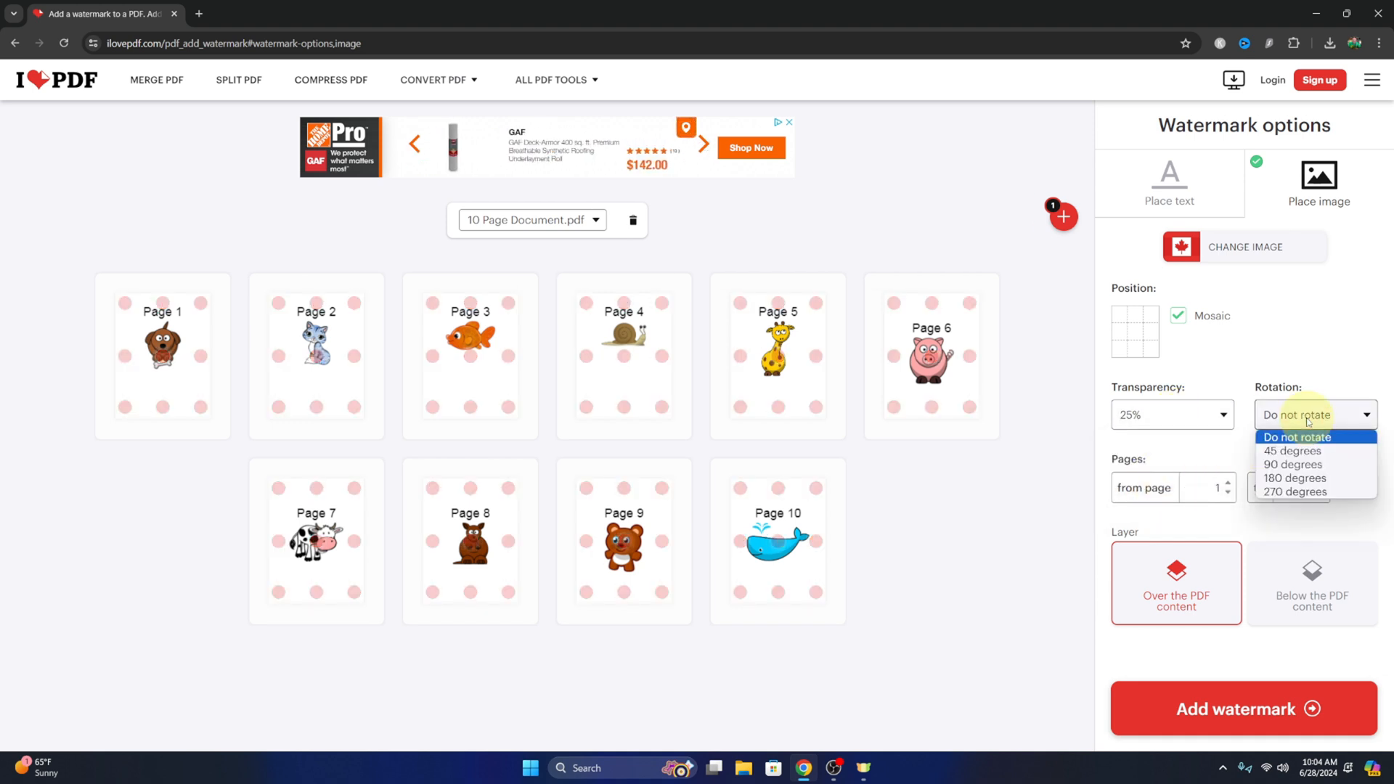
click(1298, 437)
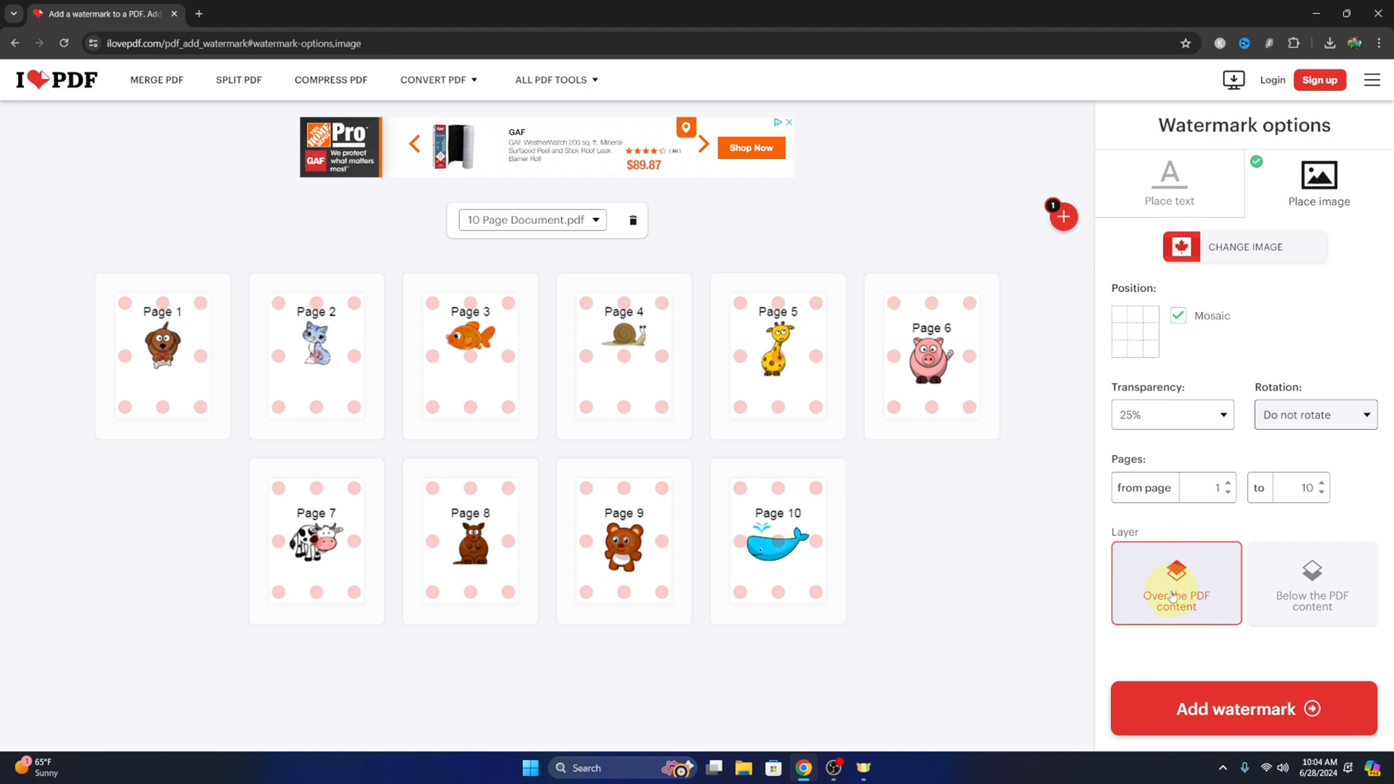
click(1313, 601)
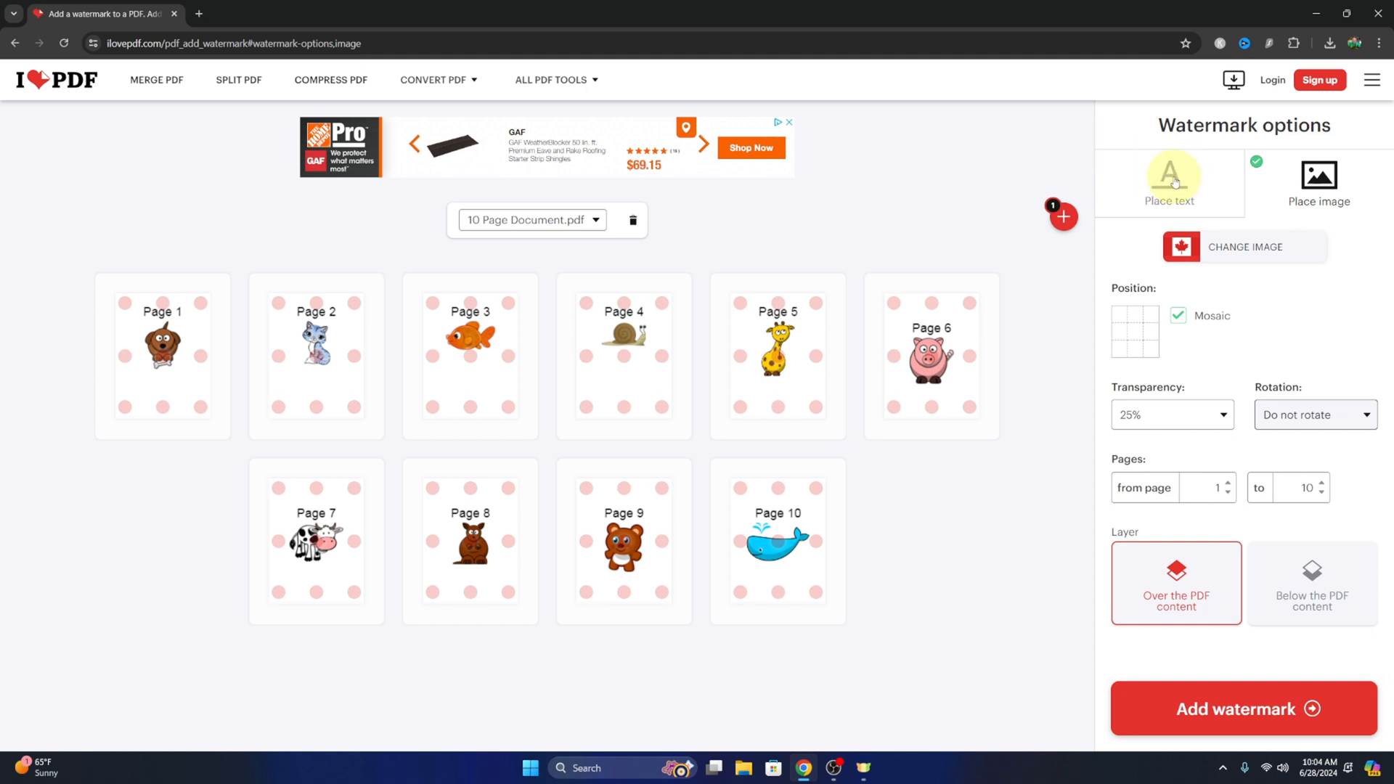
Step: Switch to Place text and replace the default iLovePDF text with 'Sample'
click(1170, 177)
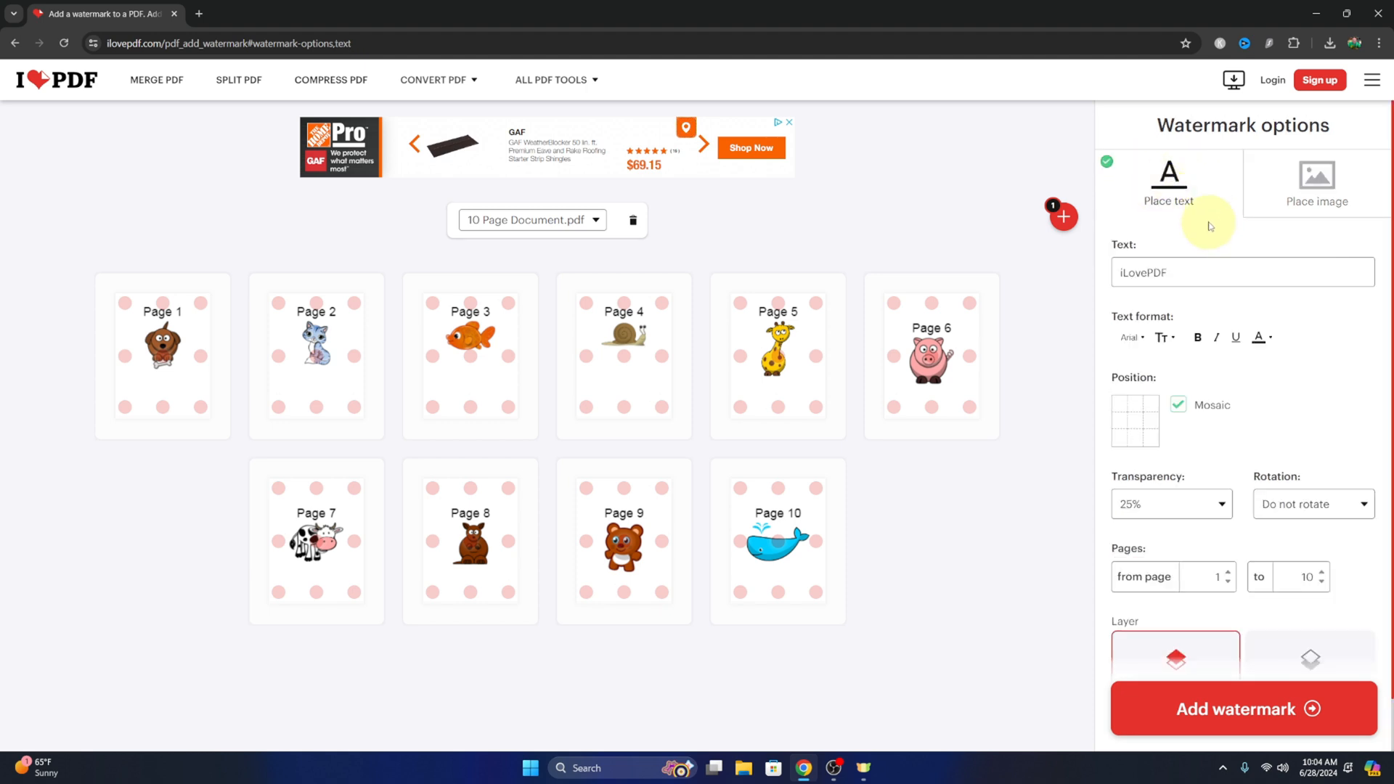
click(1190, 273)
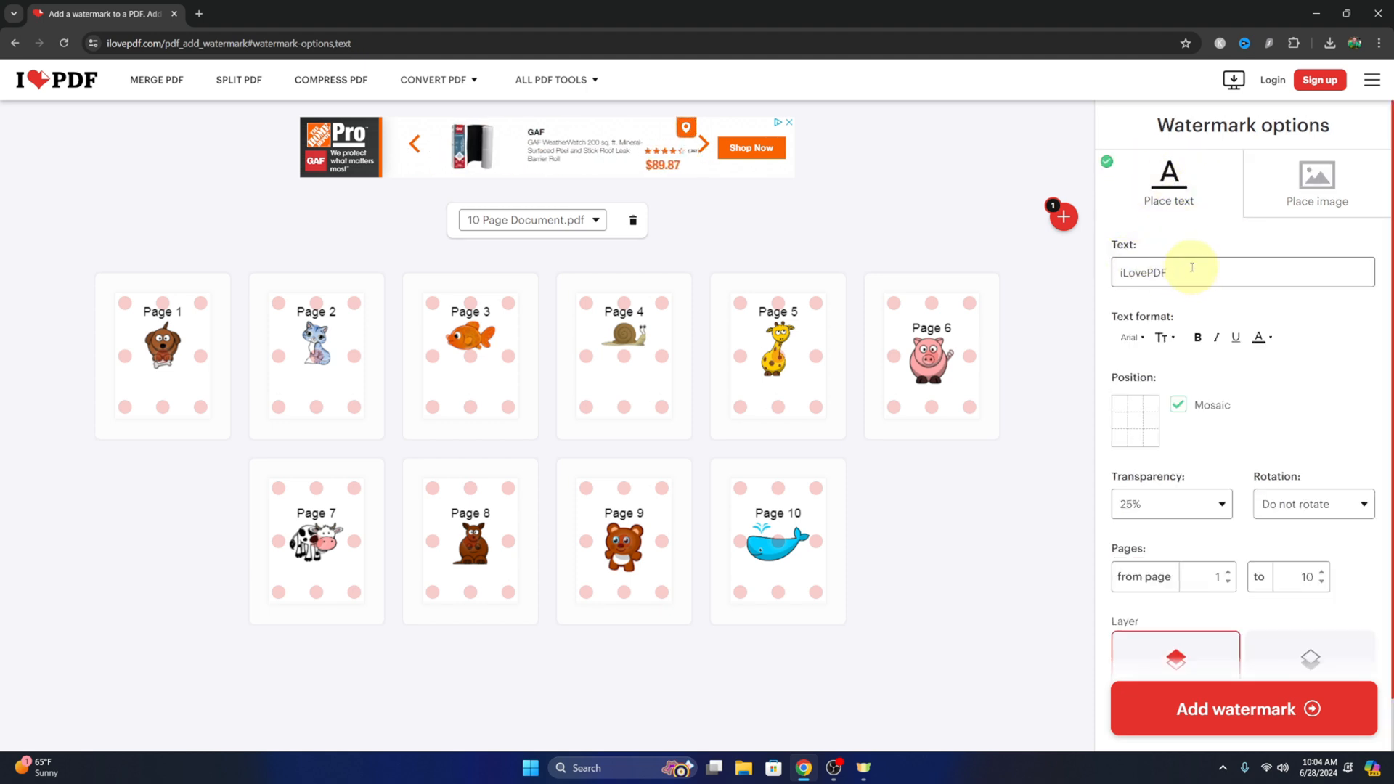
double_click(1141, 271)
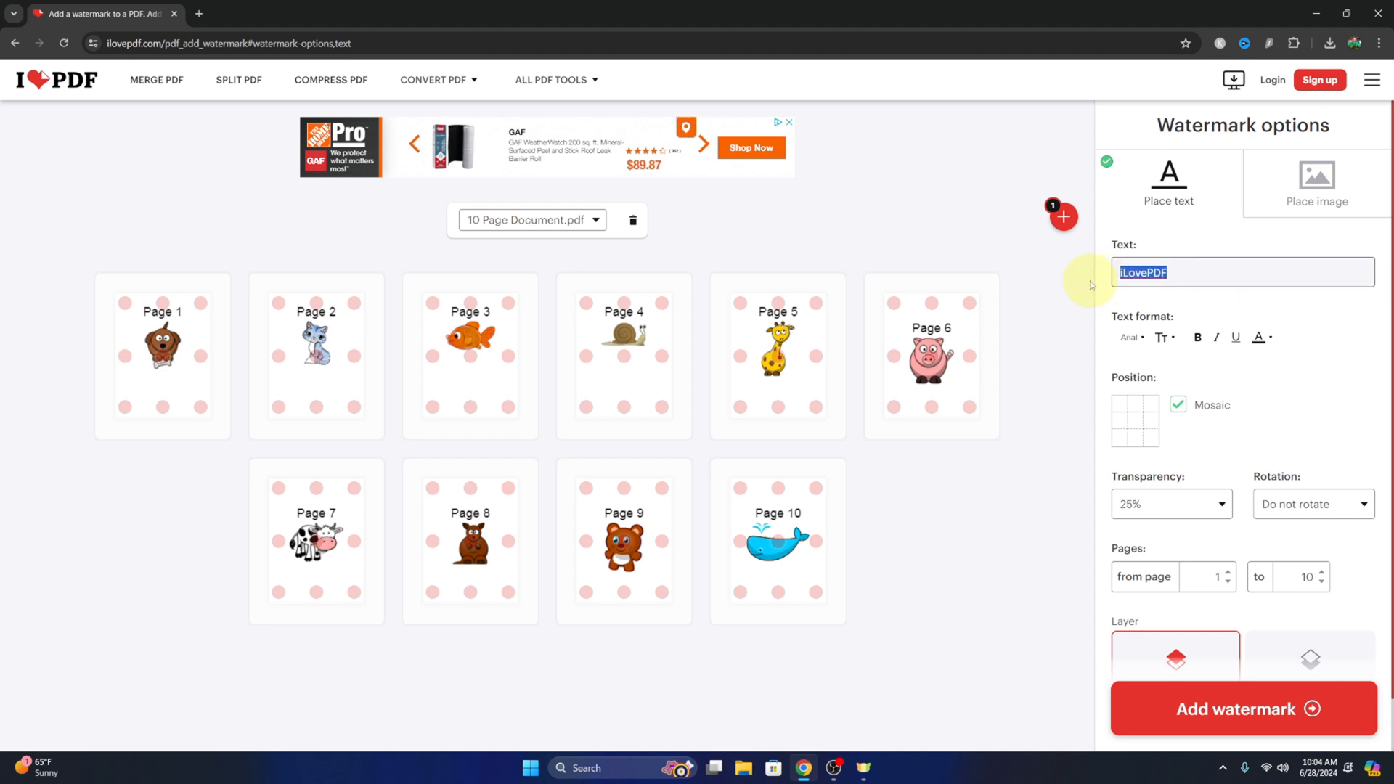
text(Sample)
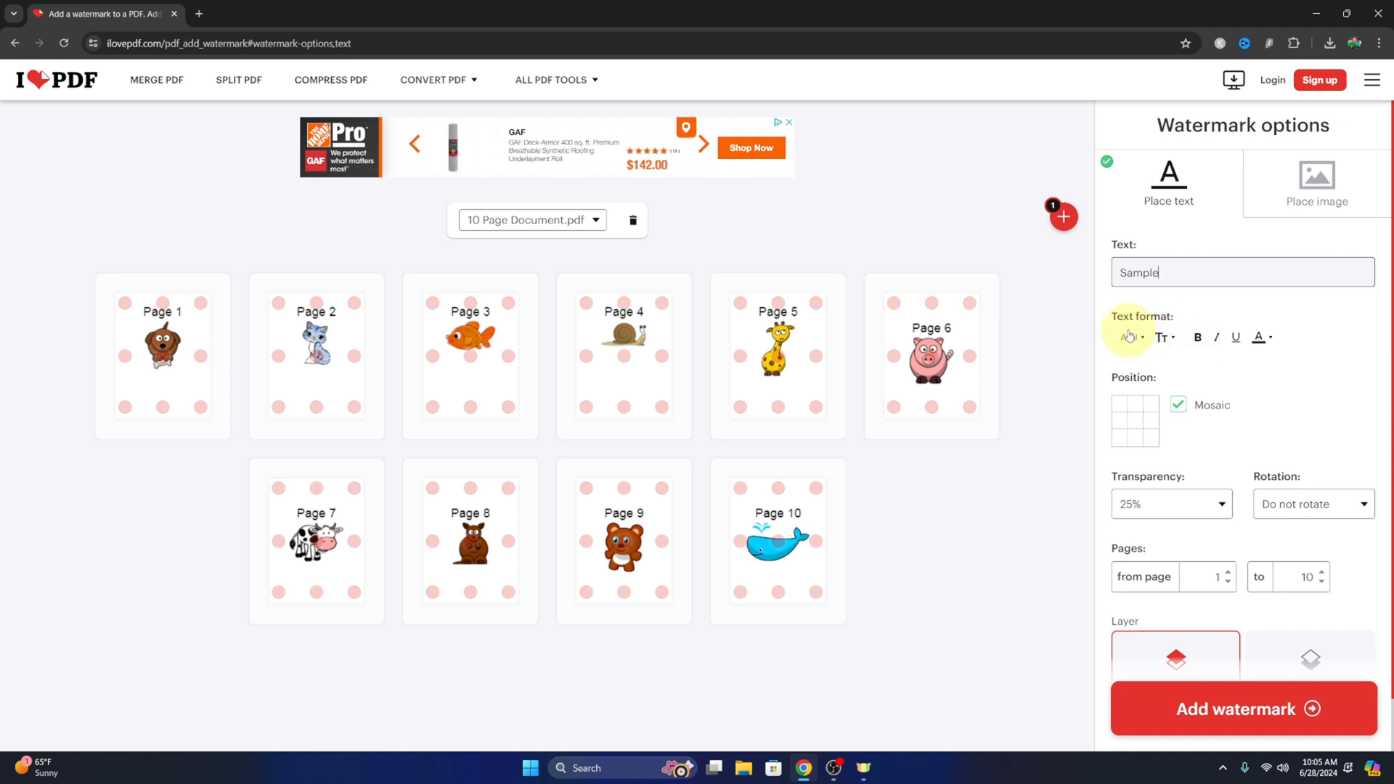
click(1129, 337)
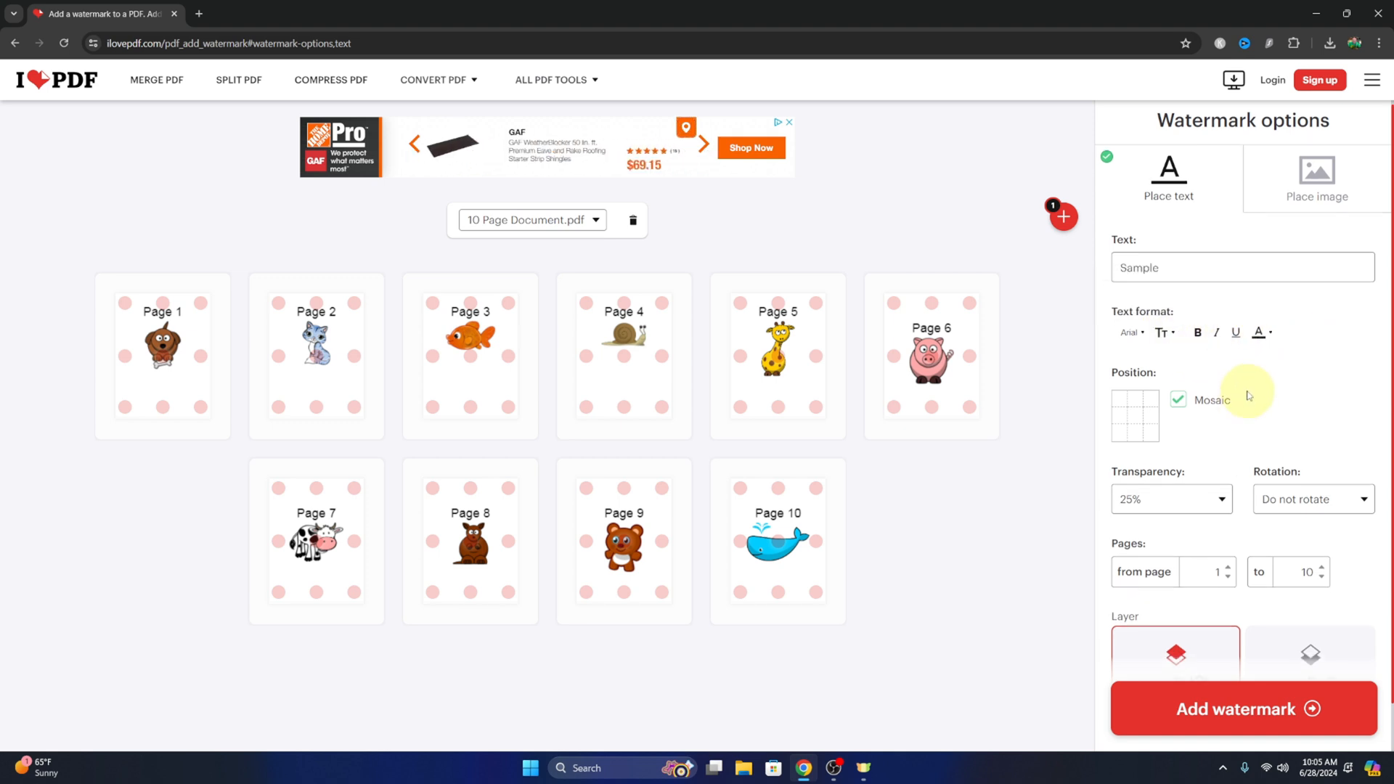
Step: Toggle Mosaic off and back on, keeping the text tiled over the PDF content
click(1178, 399)
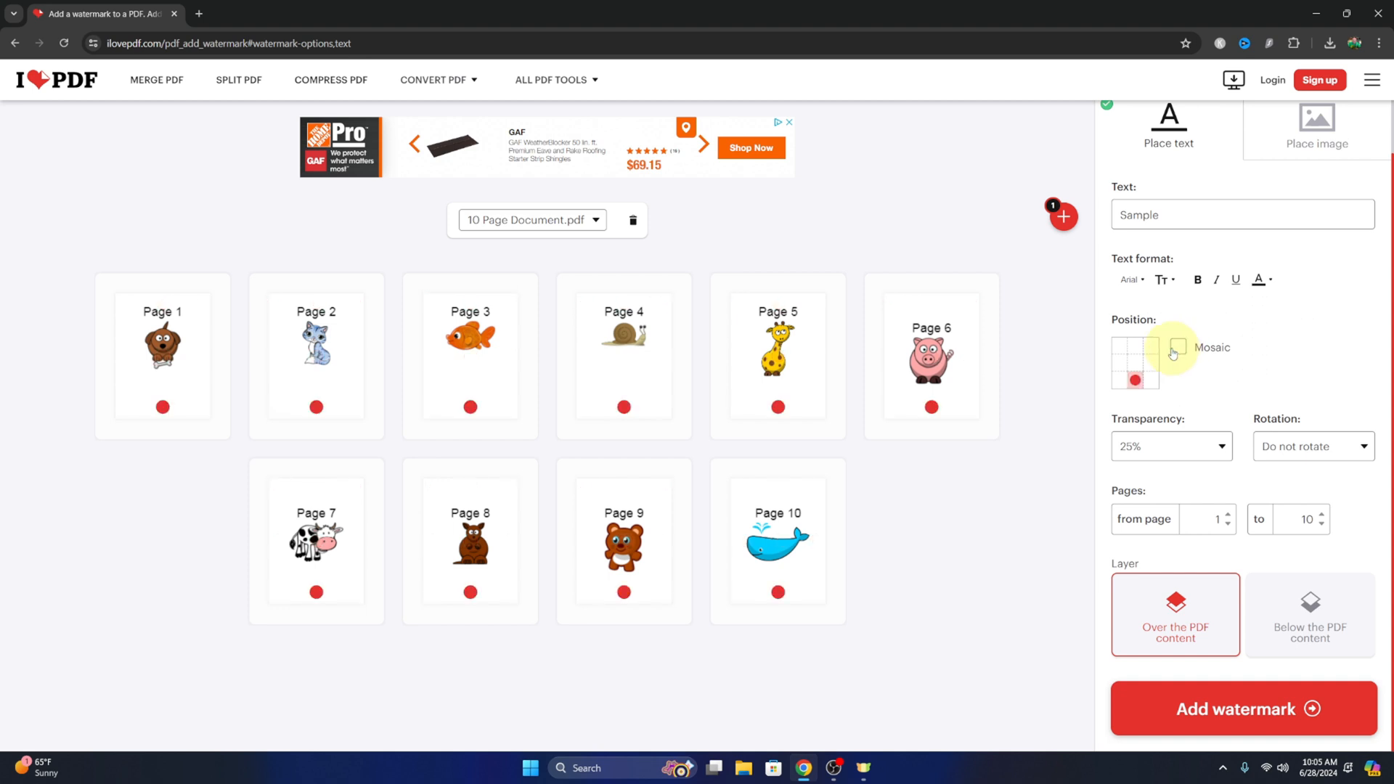
click(1135, 346)
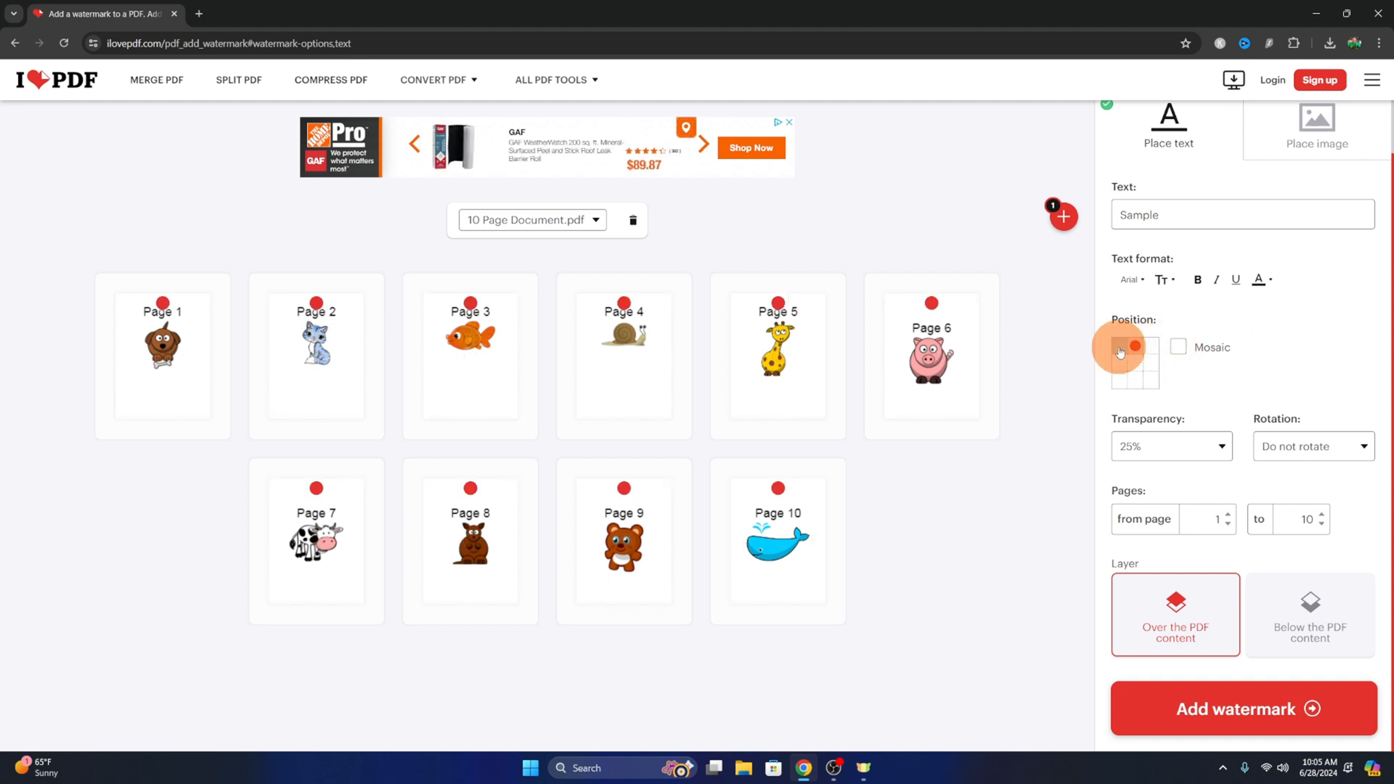
click(1178, 347)
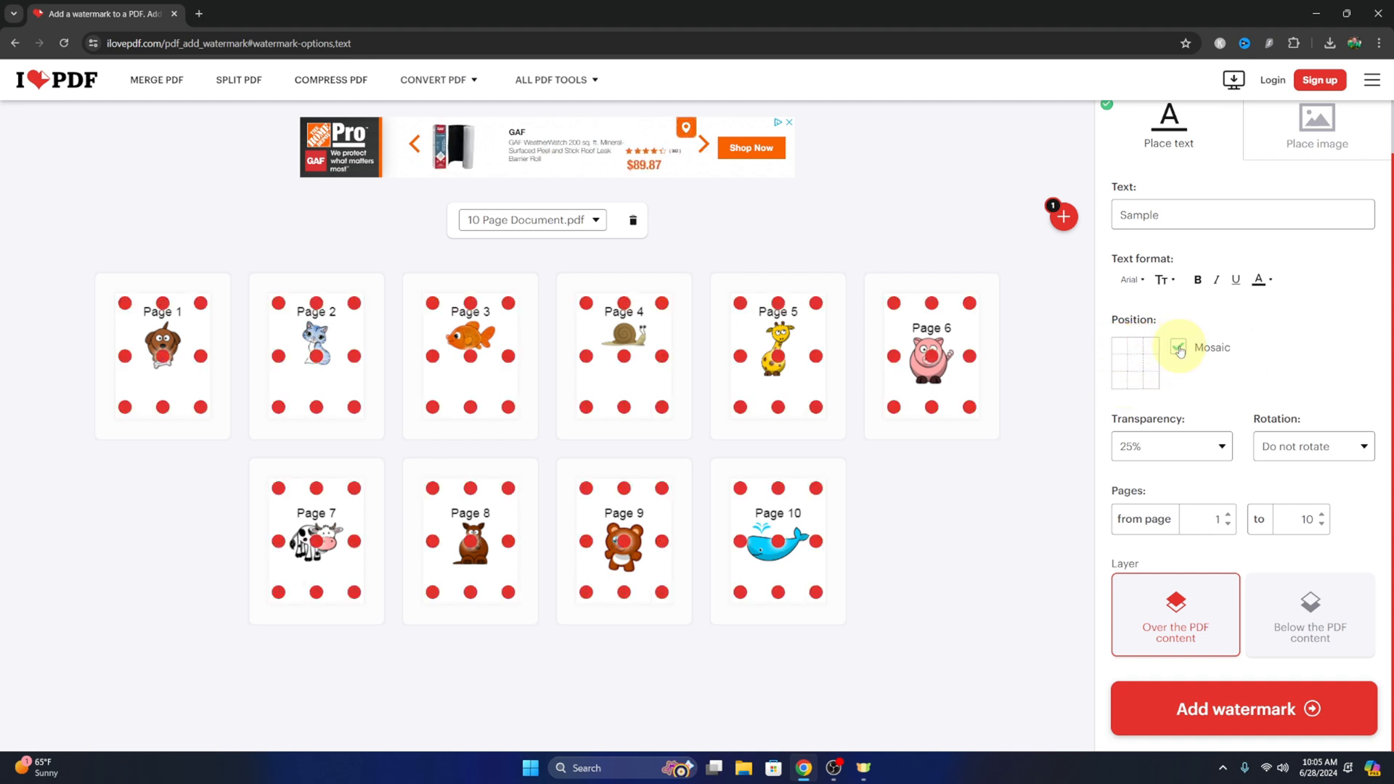
click(1177, 347)
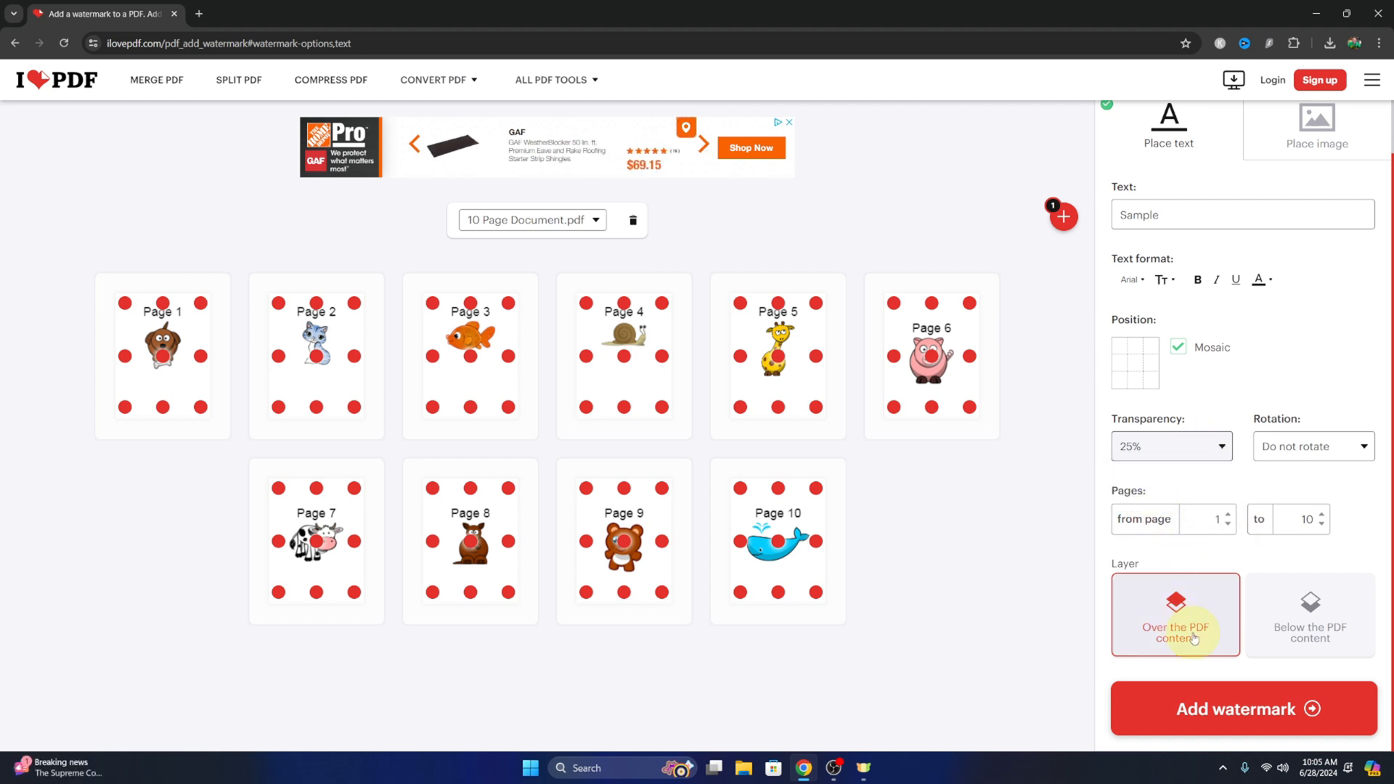
mouse_move(1199, 608)
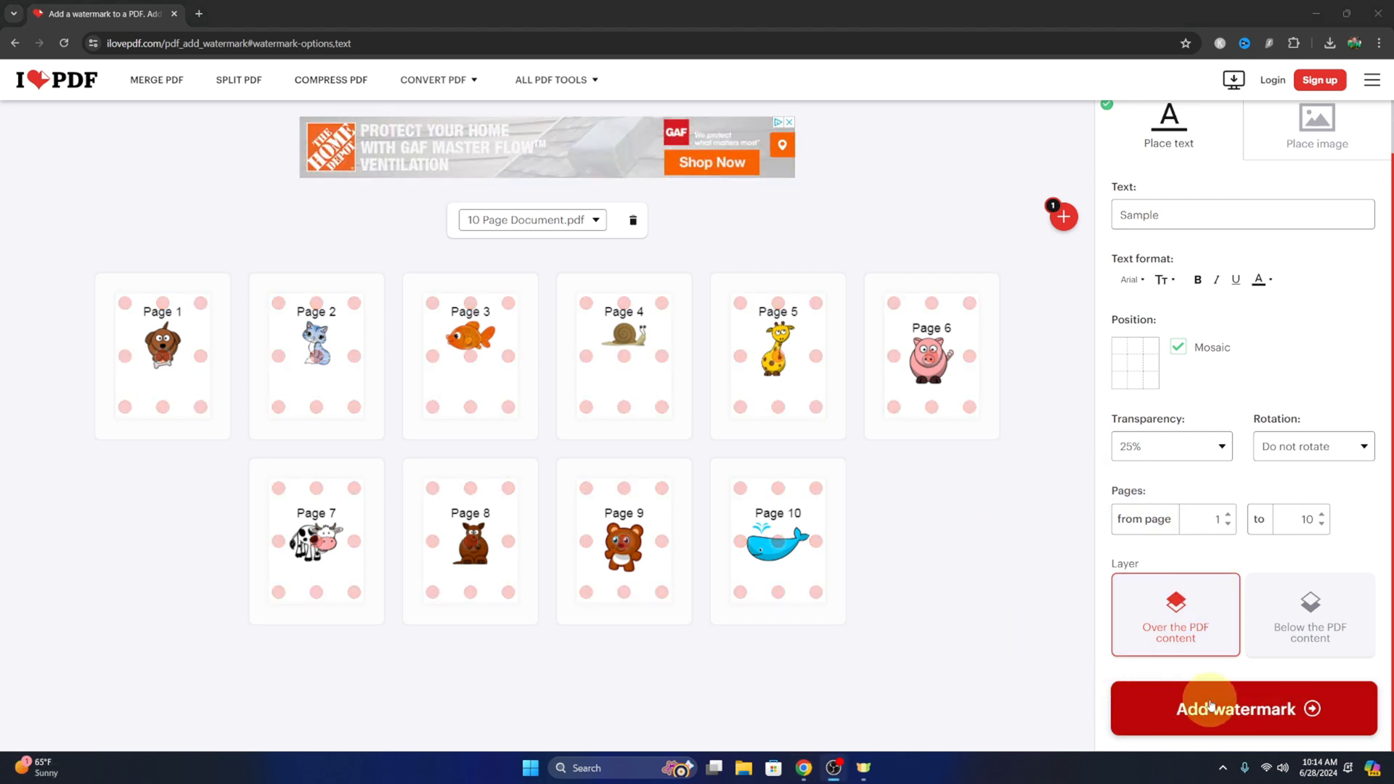
Step: Add the watermark and download 10 Page Document_watermark (6).pdf
click(1217, 708)
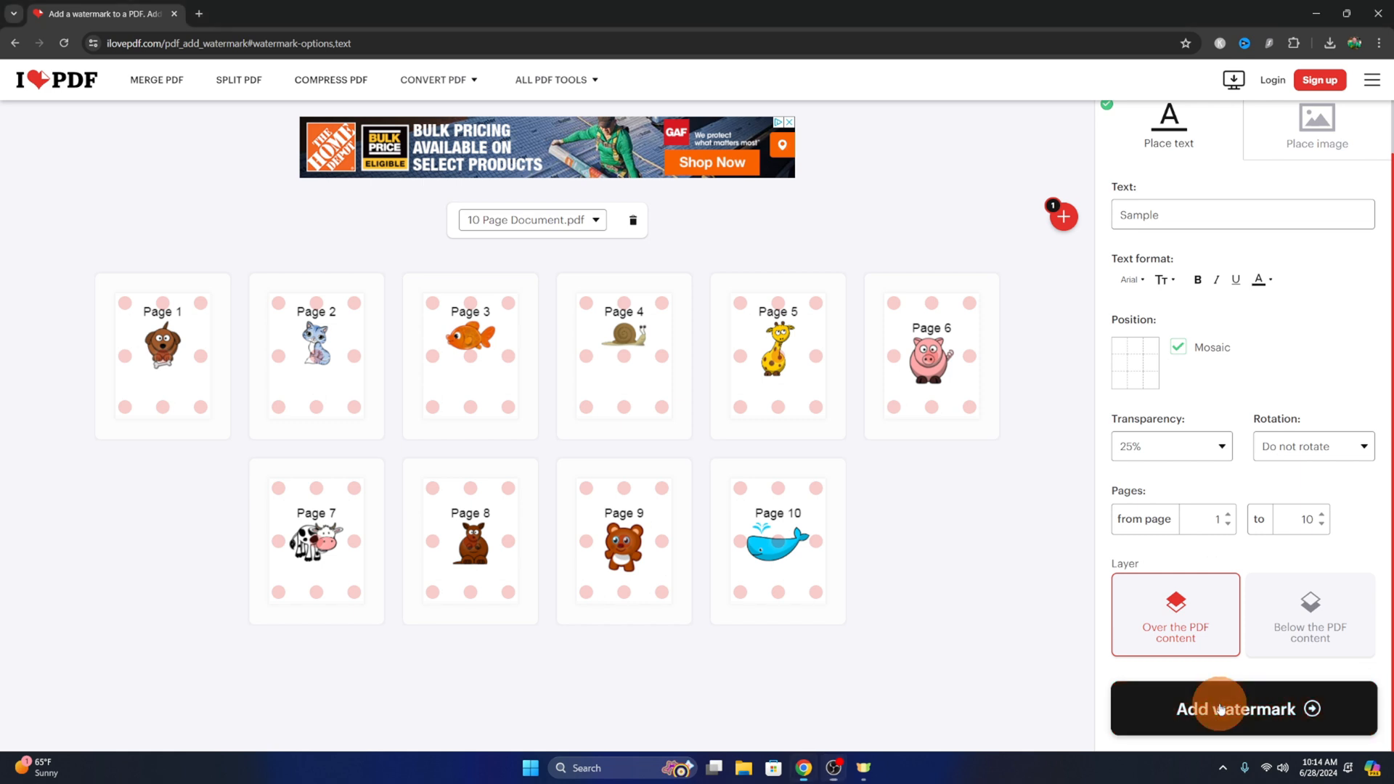
click(1227, 709)
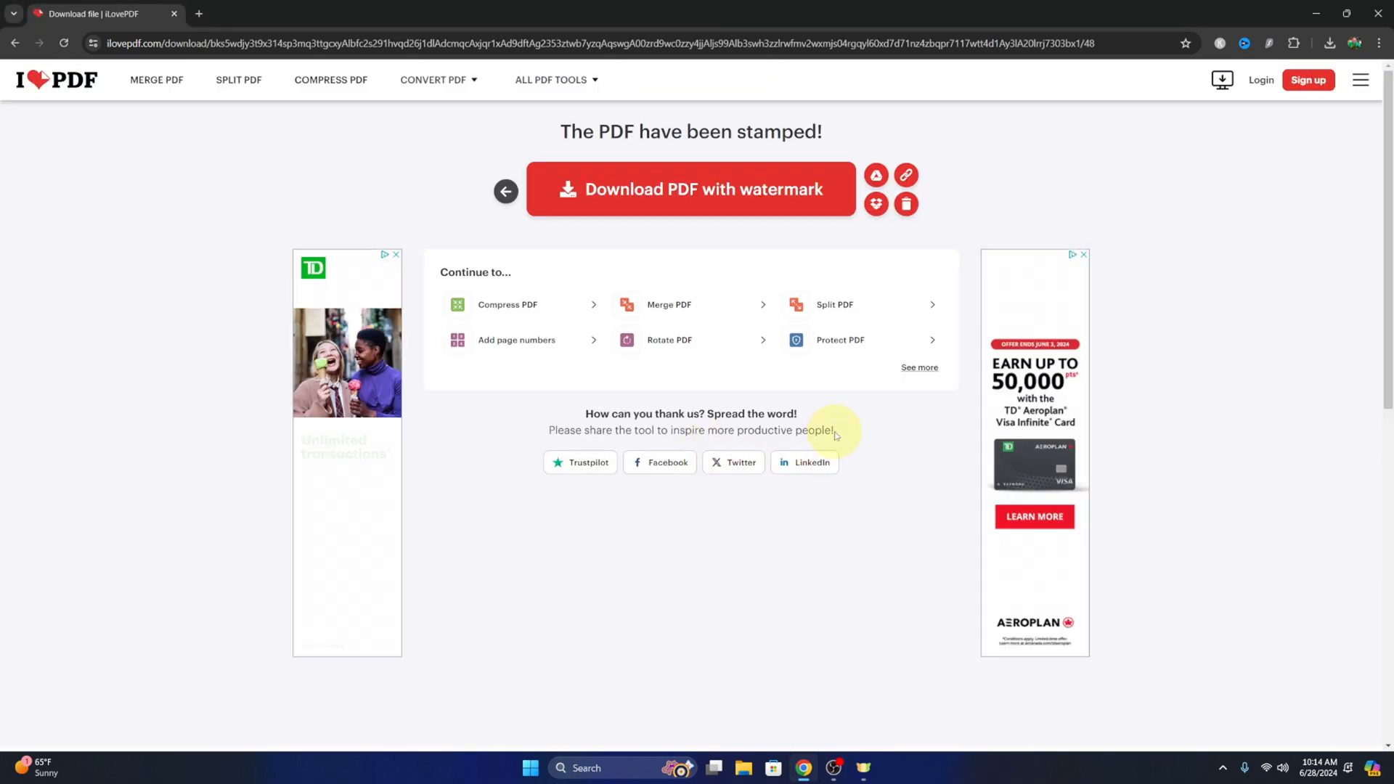
mouse_move(871, 195)
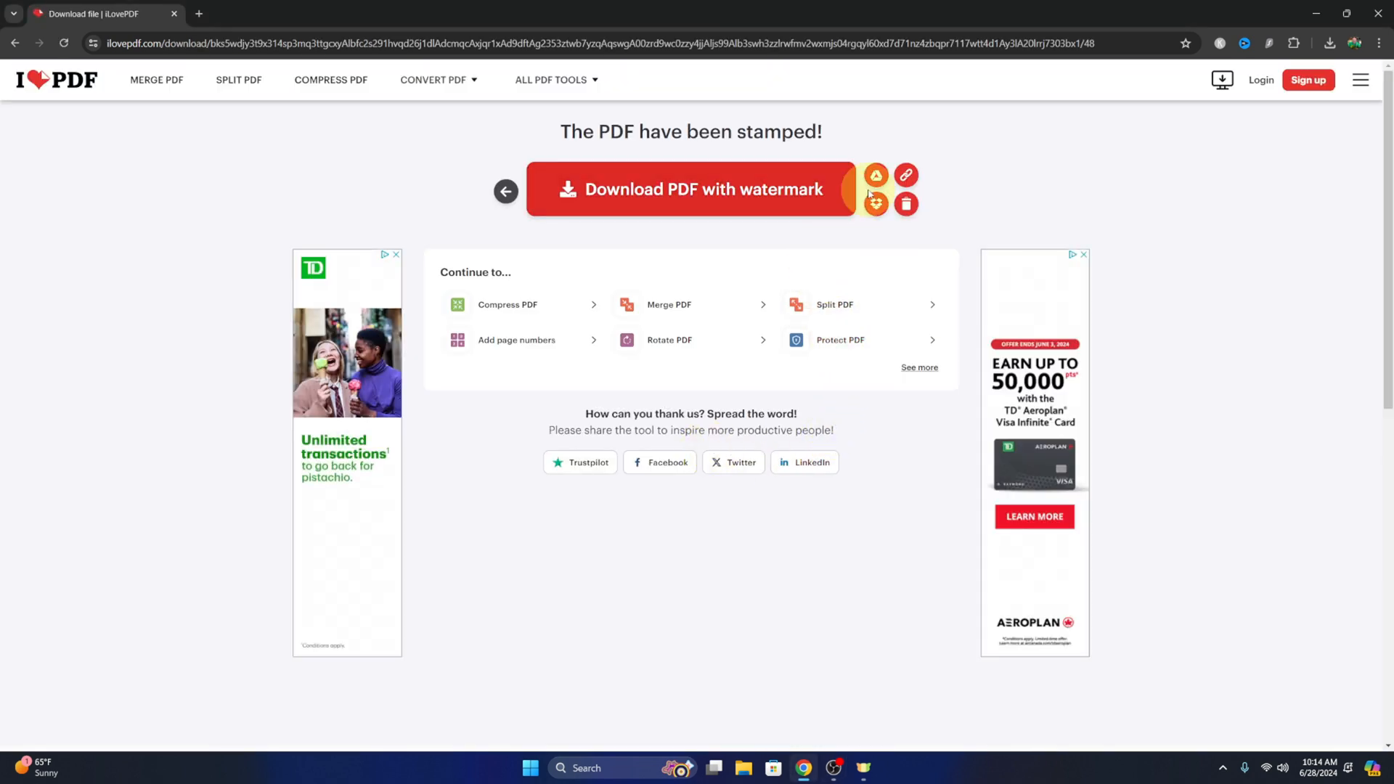
mouse_move(906, 175)
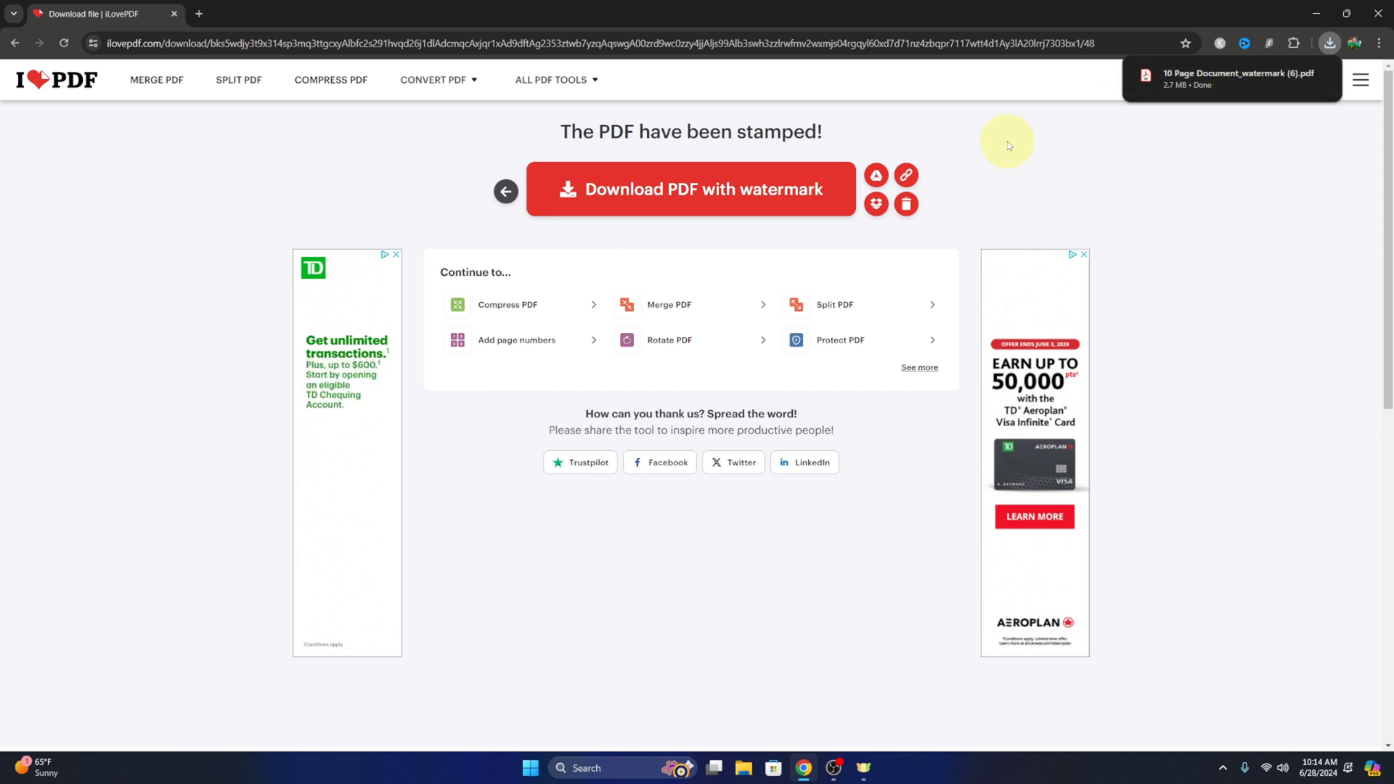
mouse_move(906, 204)
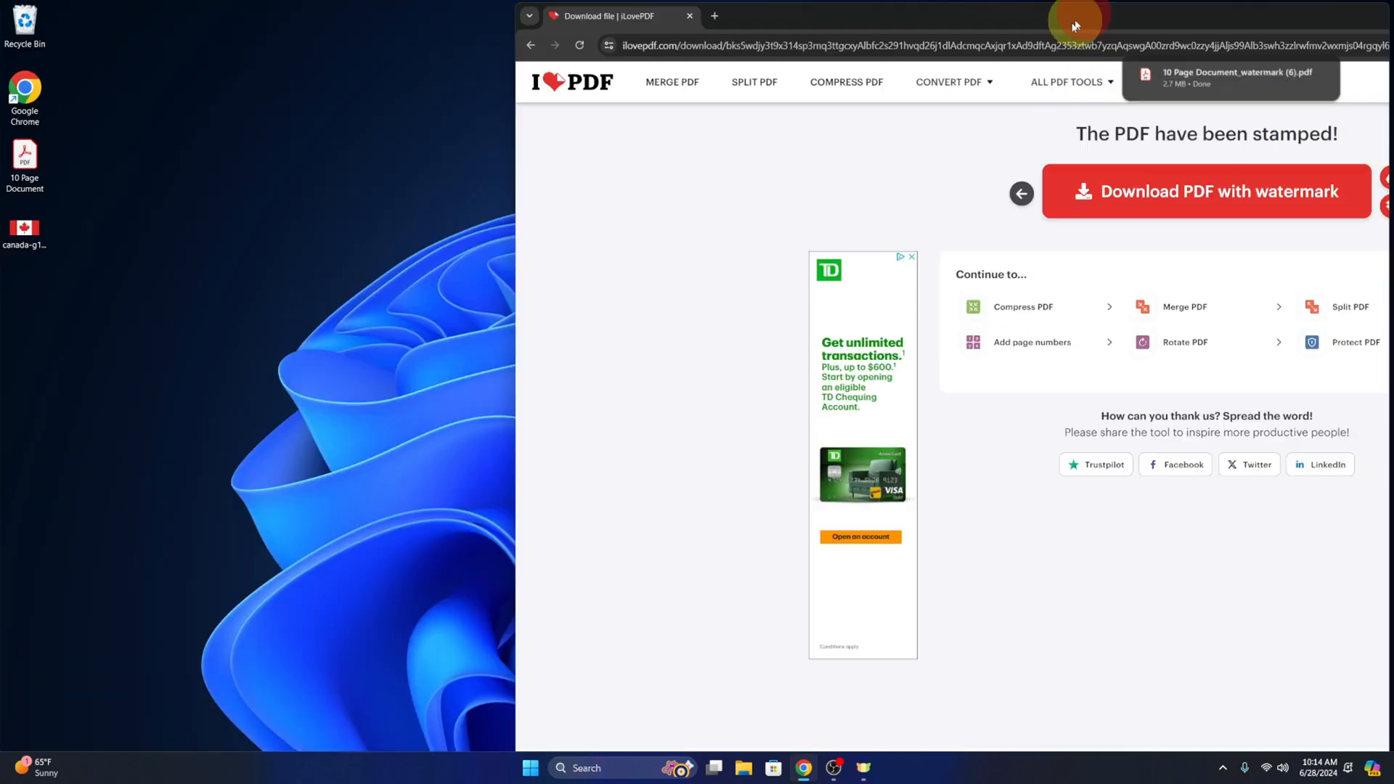
Step: Open the downloaded PDF in Acrobat and scroll through all ten watermarked pages
click(990, 186)
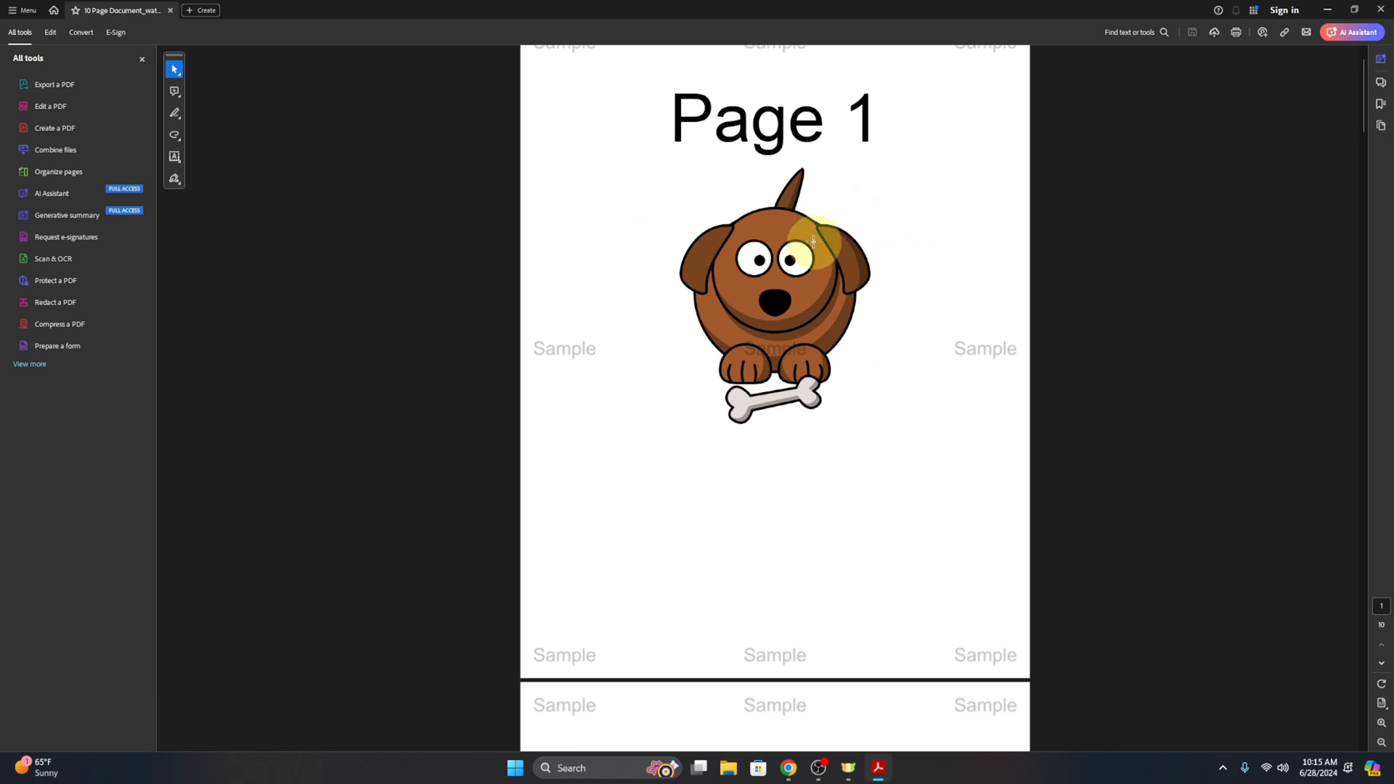
scroll(down, 3)
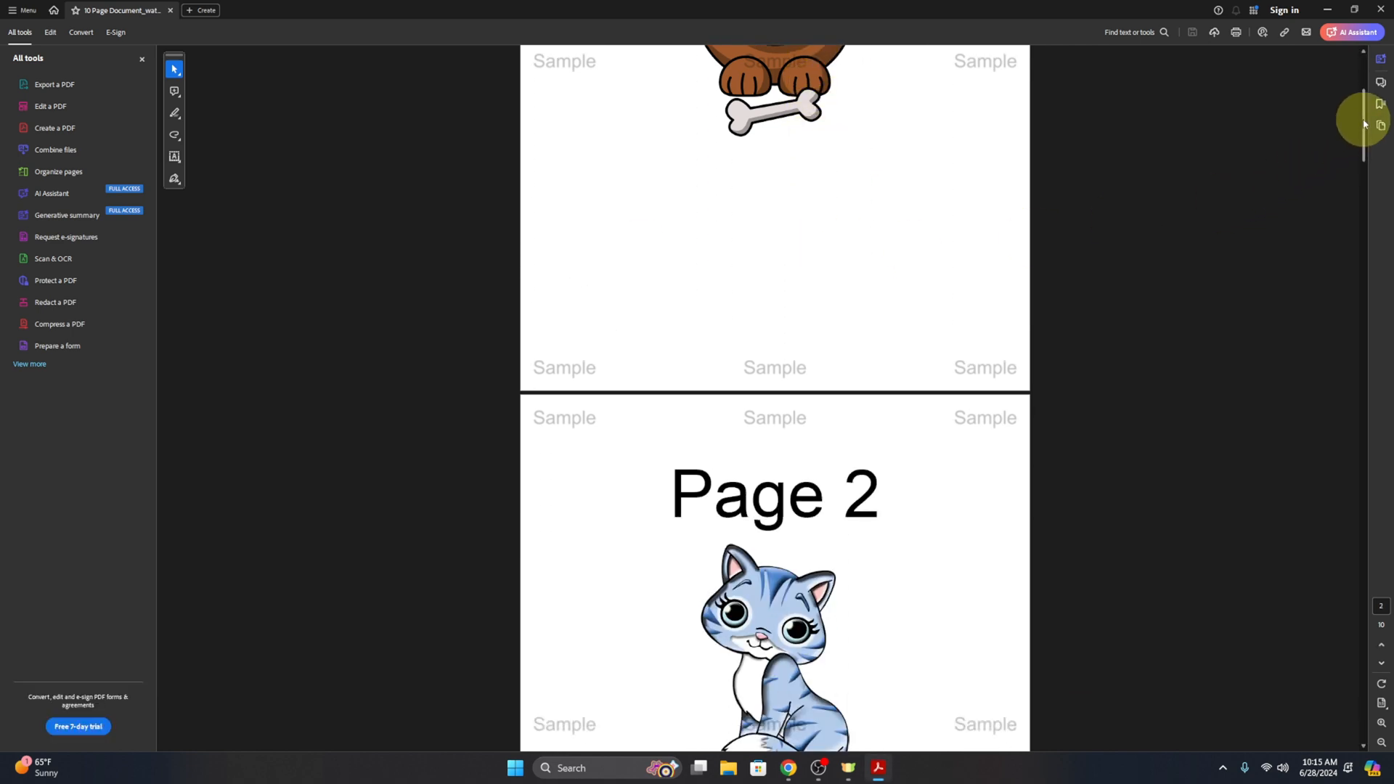
scroll(down, 3)
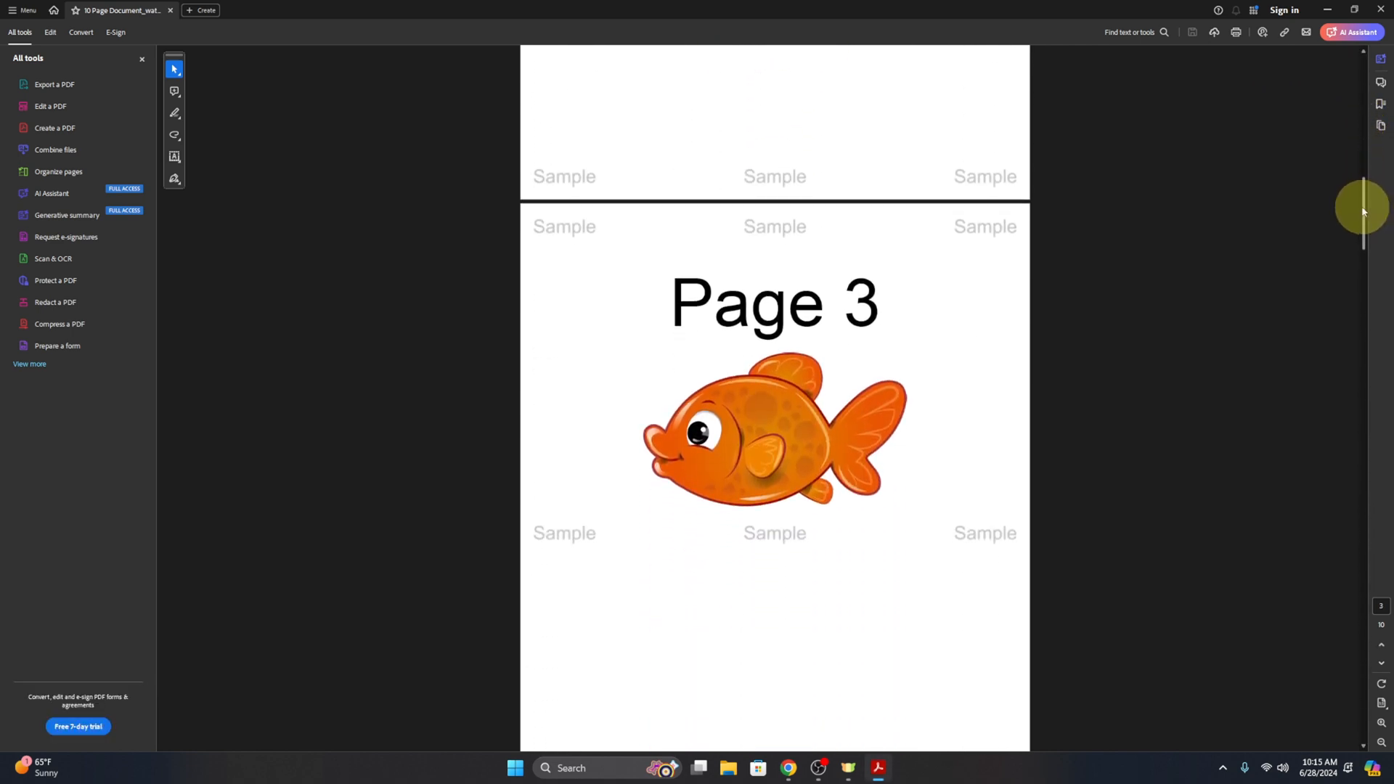
scroll(down, 3)
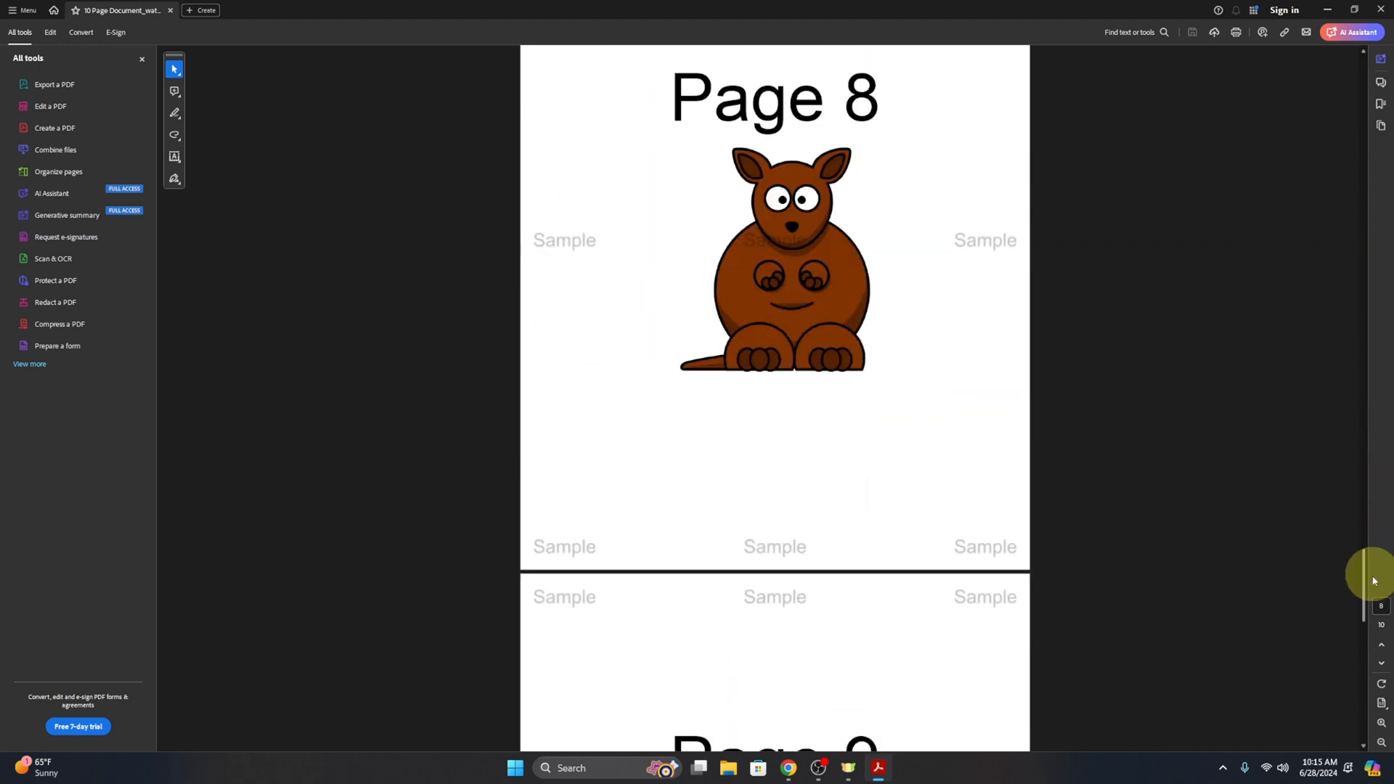
scroll(down, 3)
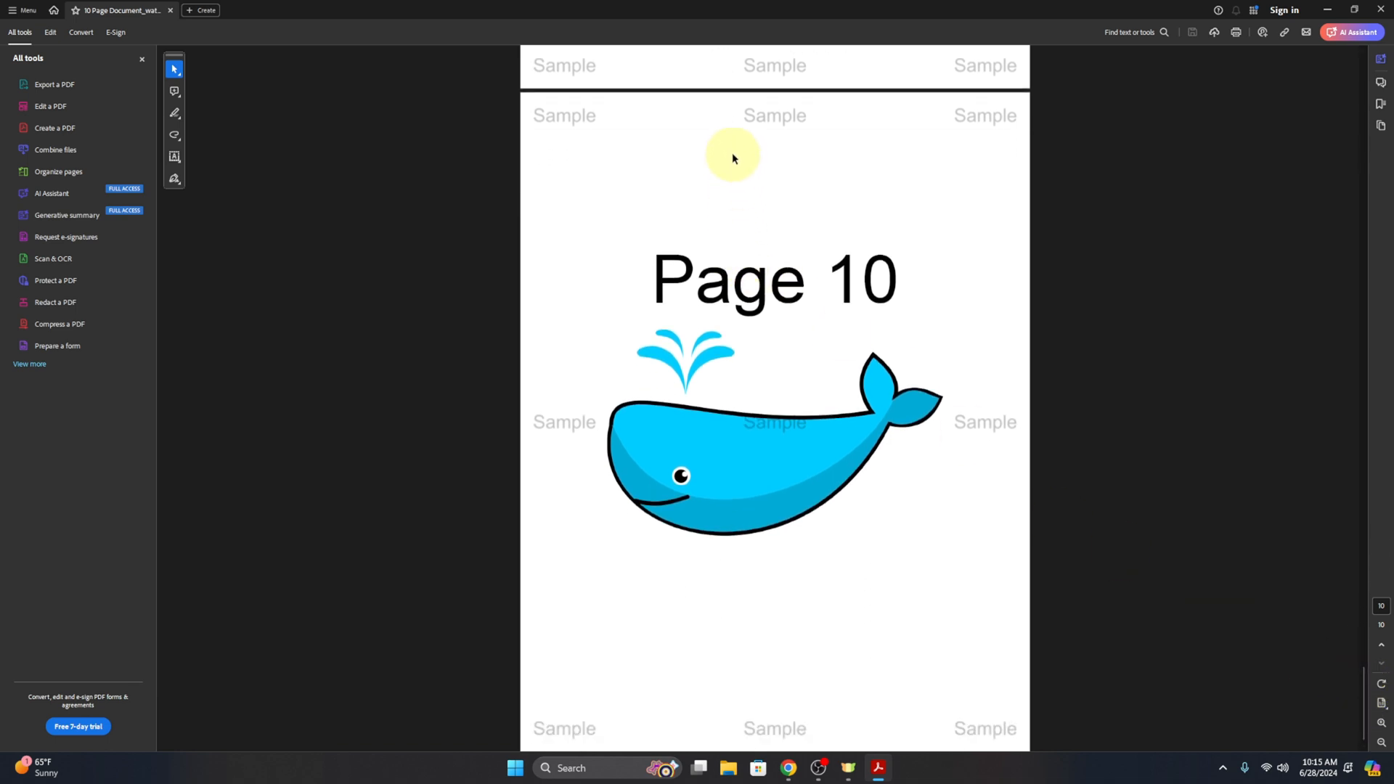
mouse_move(733, 154)
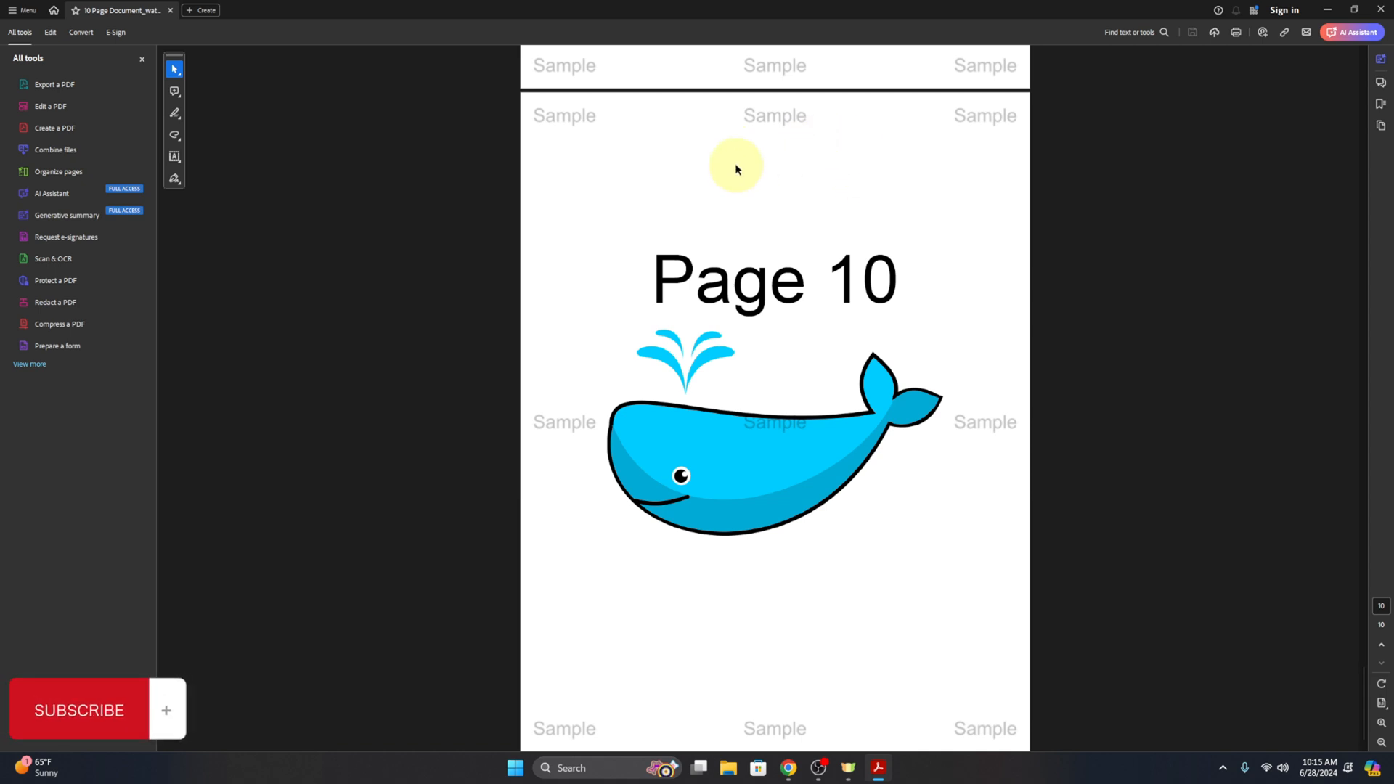
mouse_move(711, 187)
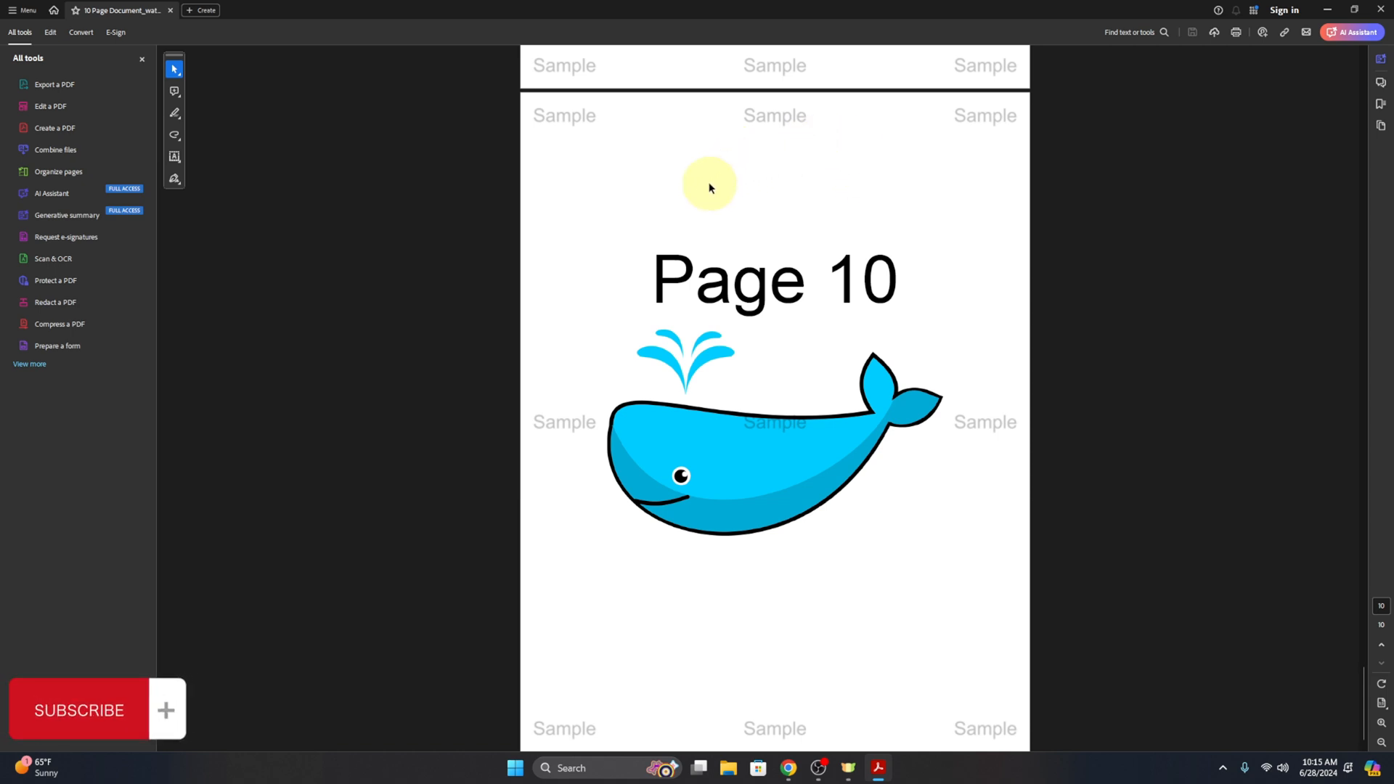